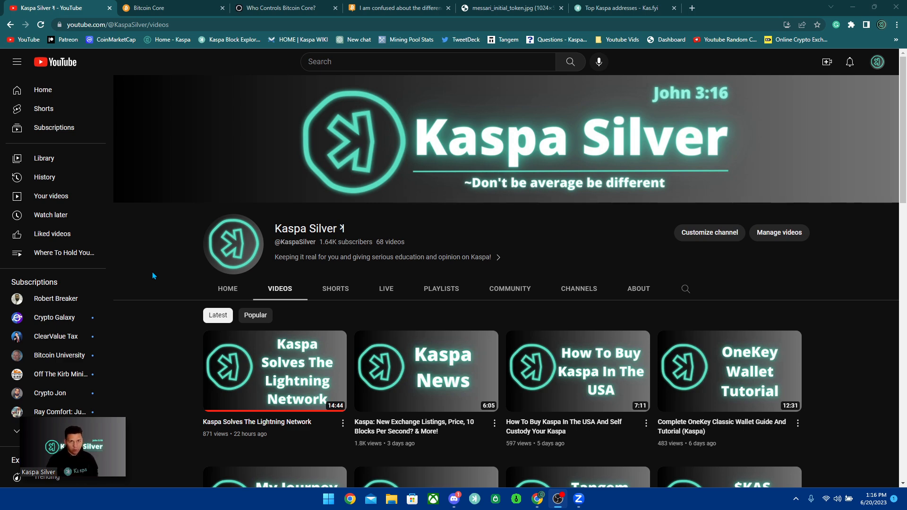
Switch to the Bitcoin Core download page
{"action": "left_click", "coordinate": [168, 7]}
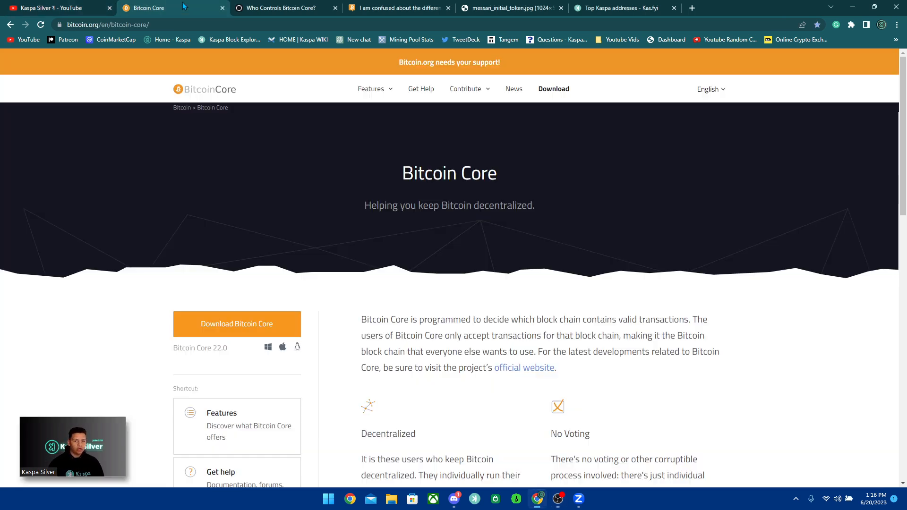
{"action": "mouse_move", "coordinate": [522, 239]}
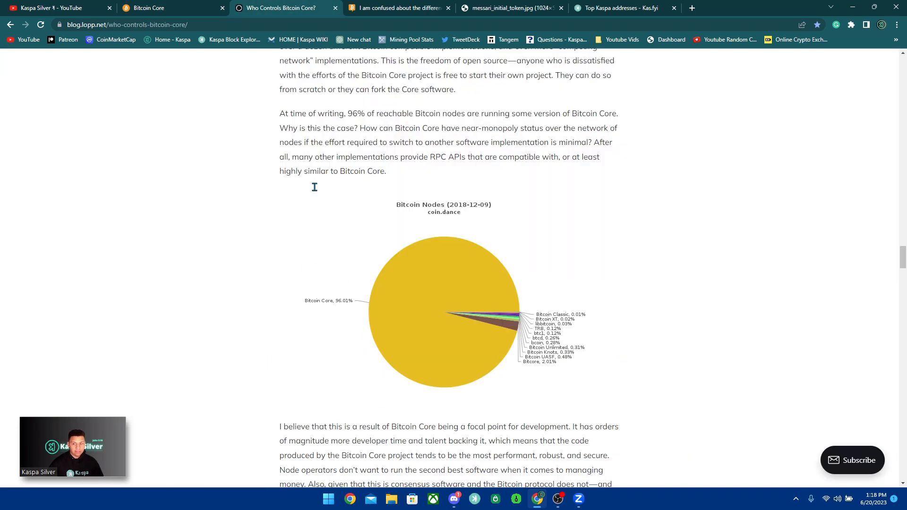
Scroll the article down to the dated list of Bitcoin Core lead maintainers and clear the selection
{"action": "scroll", "scroll_direction": "down", "scroll_amount": 3}
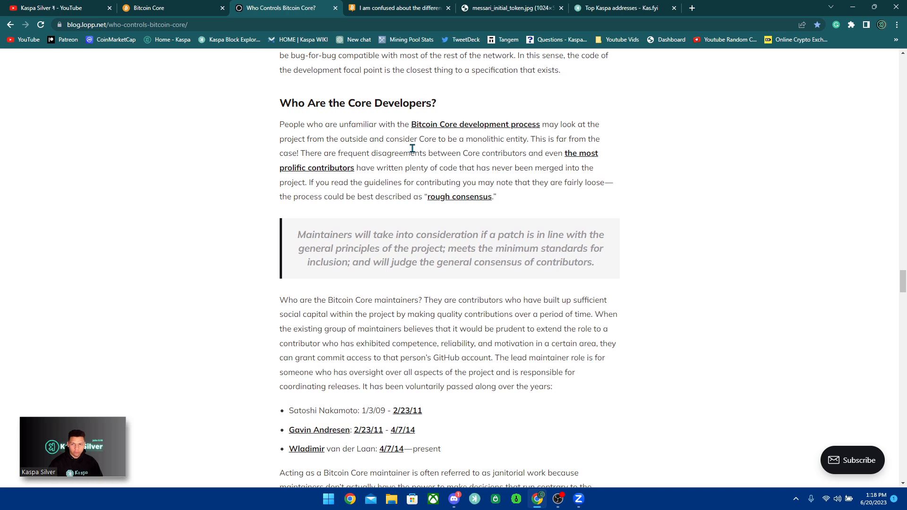
{"action": "scroll", "scroll_direction": "down", "scroll_amount": 3}
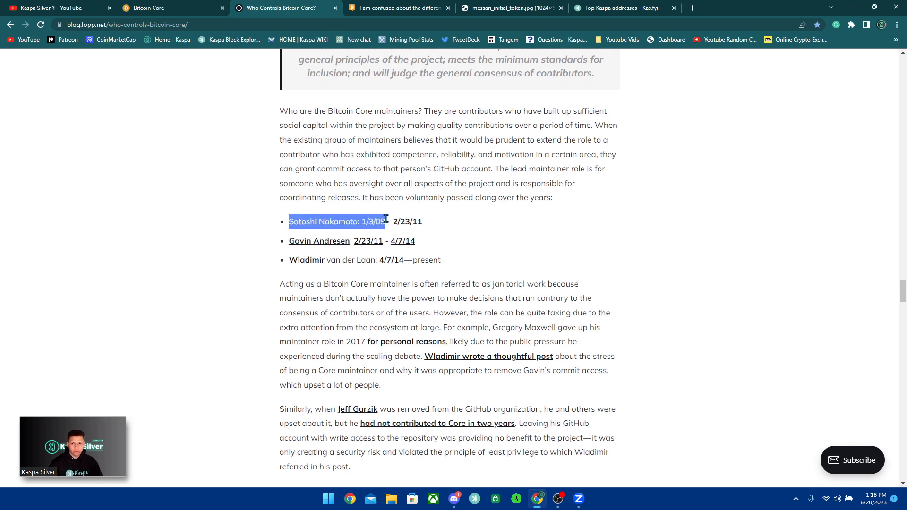
{"action": "left_click", "coordinate": [433, 227]}
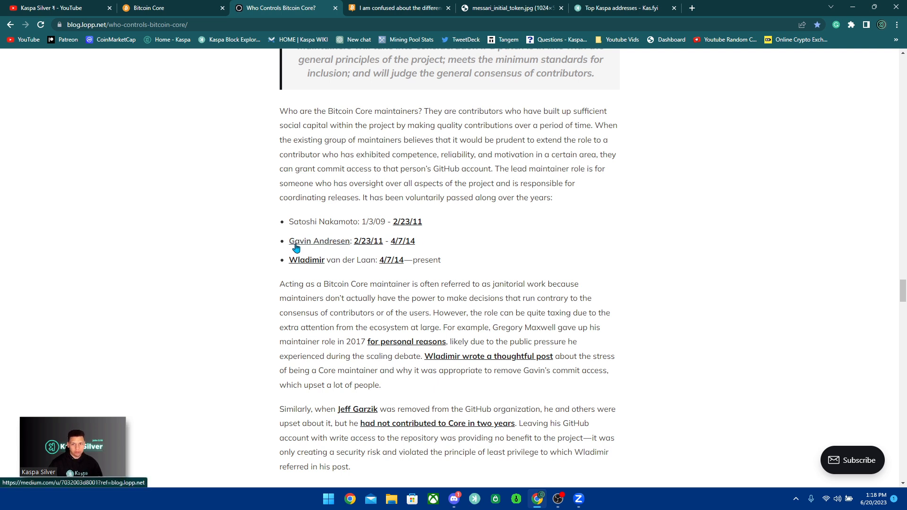
{"action": "mouse_move", "coordinate": [427, 247]}
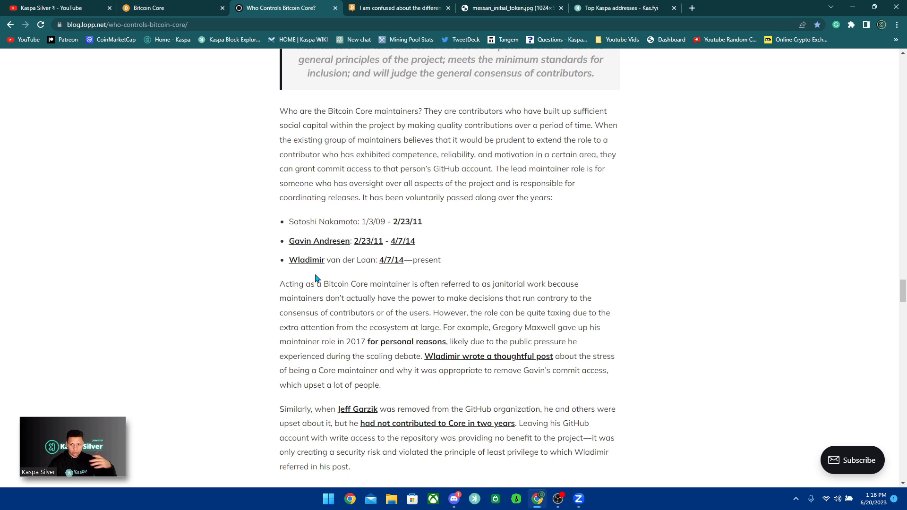
{"action": "mouse_move", "coordinate": [477, 267]}
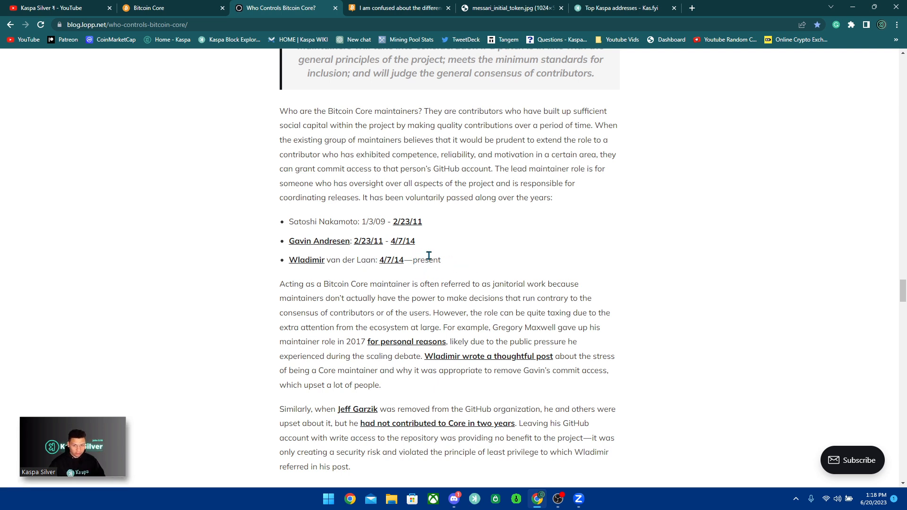
{"action": "mouse_move", "coordinate": [461, 261]}
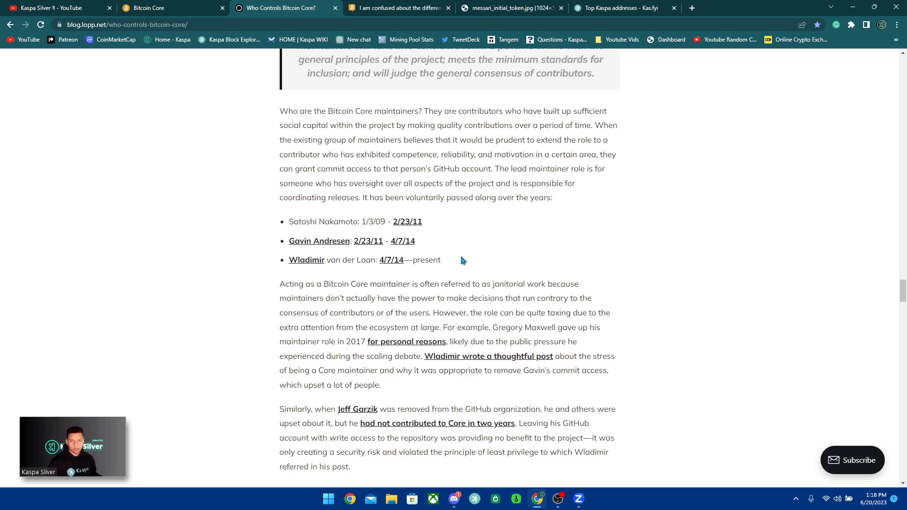
Return to the bitcoin.org Bitcoin Core page and read down to Decentralized and No Voting
{"action": "left_click", "coordinate": [171, 7]}
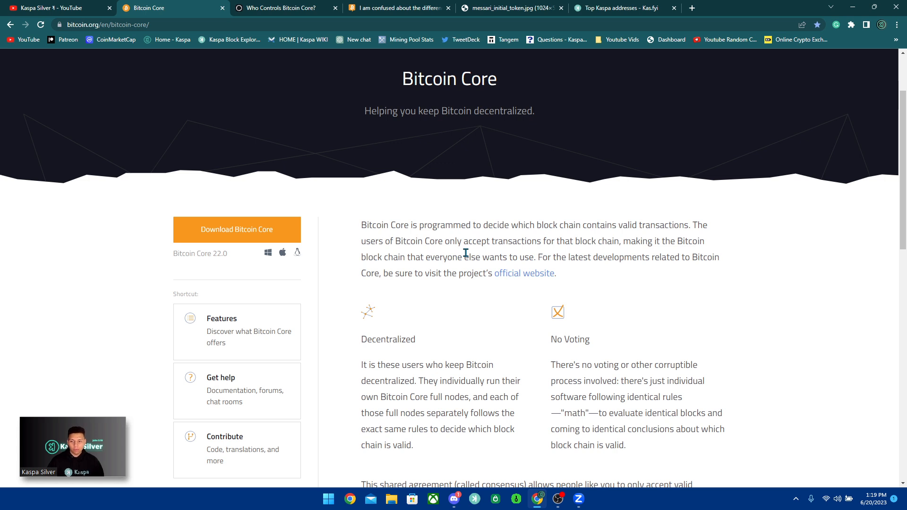
{"action": "mouse_move", "coordinate": [526, 267]}
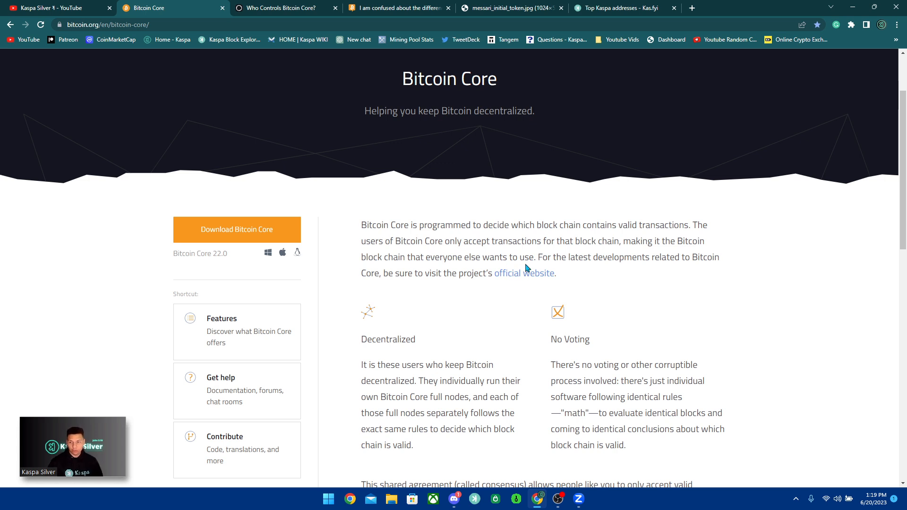
{"action": "mouse_move", "coordinate": [527, 291]}
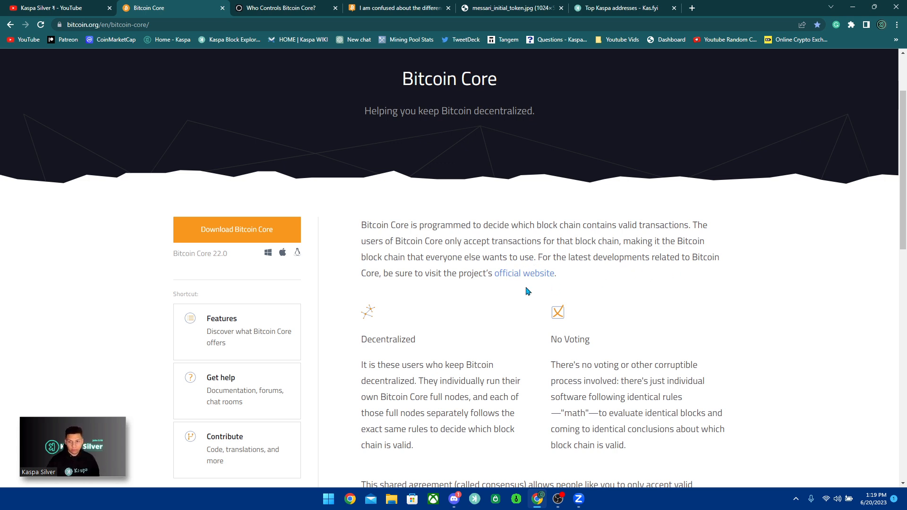
{"action": "scroll", "scroll_direction": "down", "scroll_amount": 3}
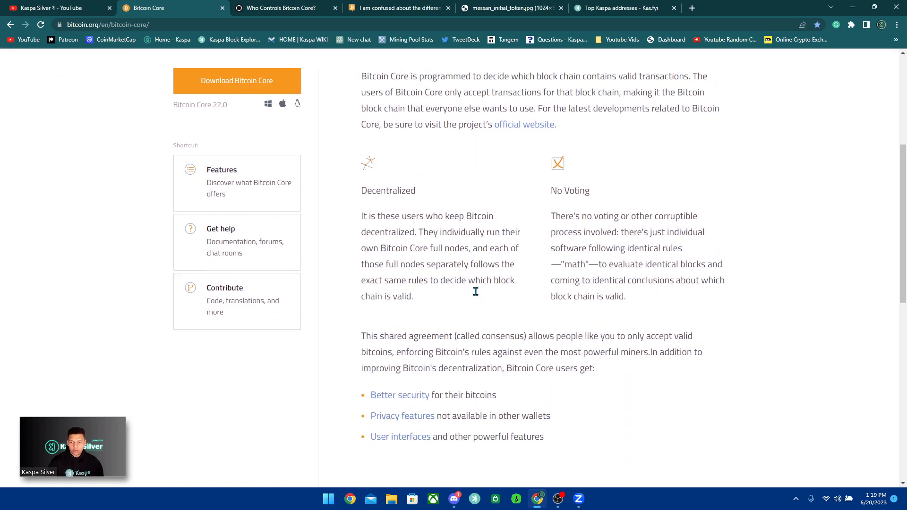
{"action": "scroll", "scroll_direction": "down", "scroll_amount": 3}
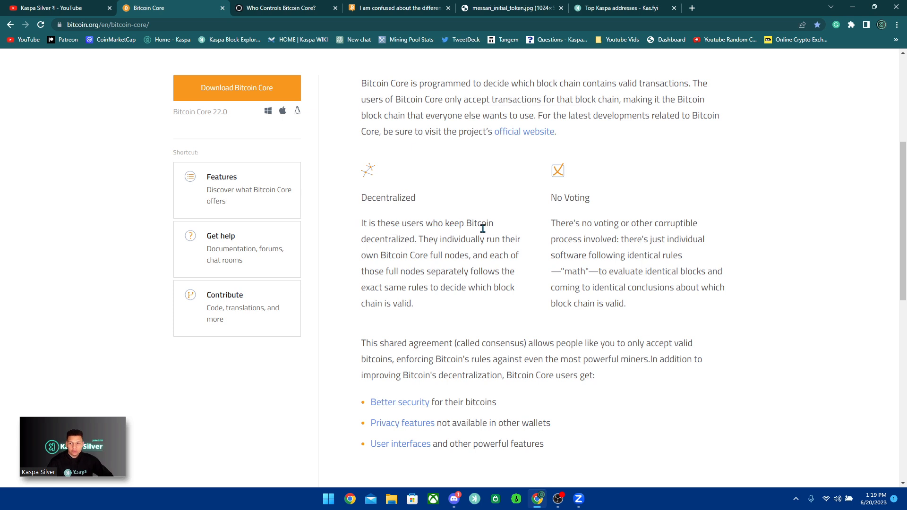
{"action": "mouse_move", "coordinate": [465, 236]}
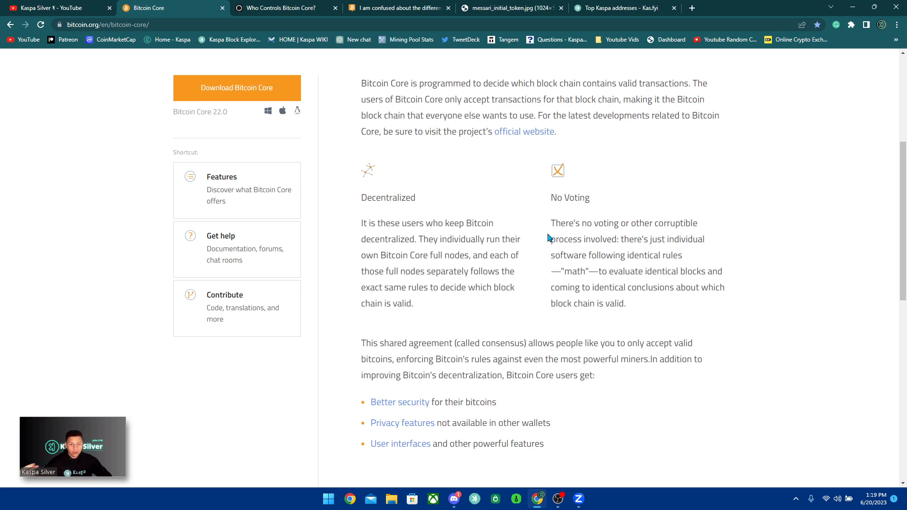
{"action": "mouse_move", "coordinate": [524, 226]}
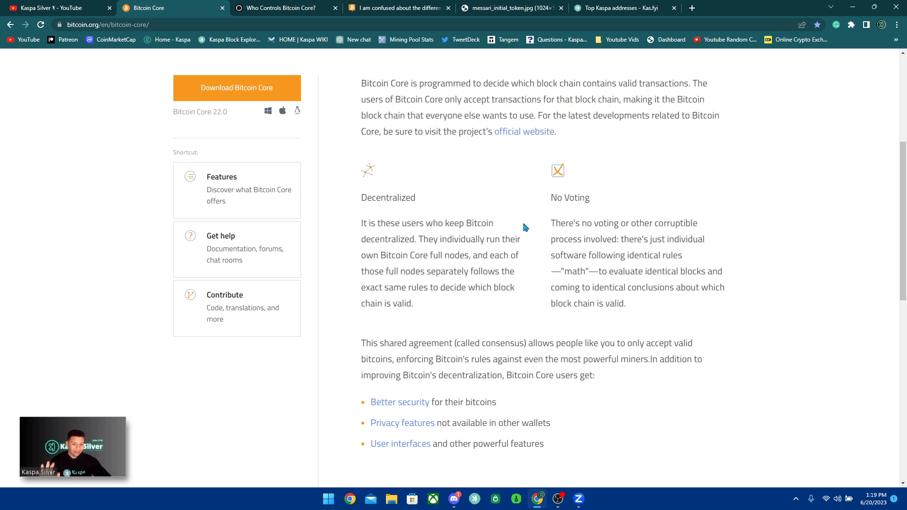
{"action": "mouse_move", "coordinate": [532, 225]}
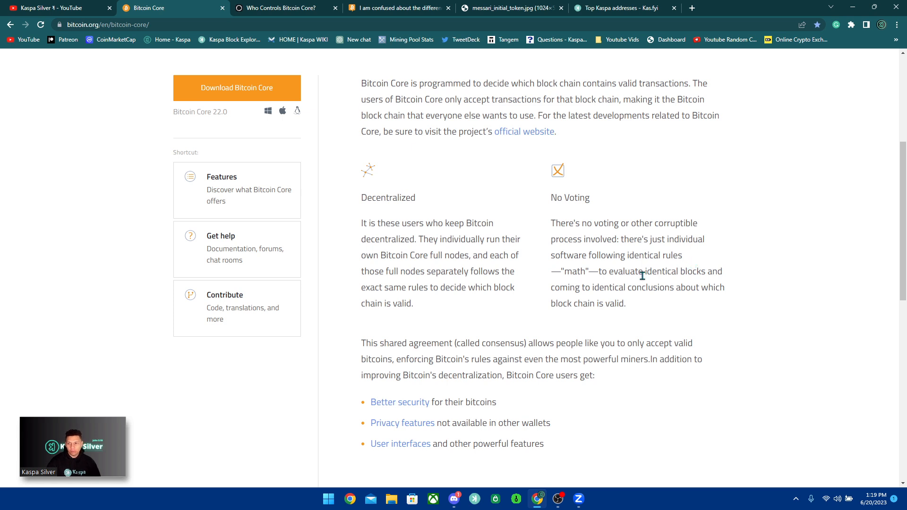
{"action": "mouse_move", "coordinate": [673, 272]}
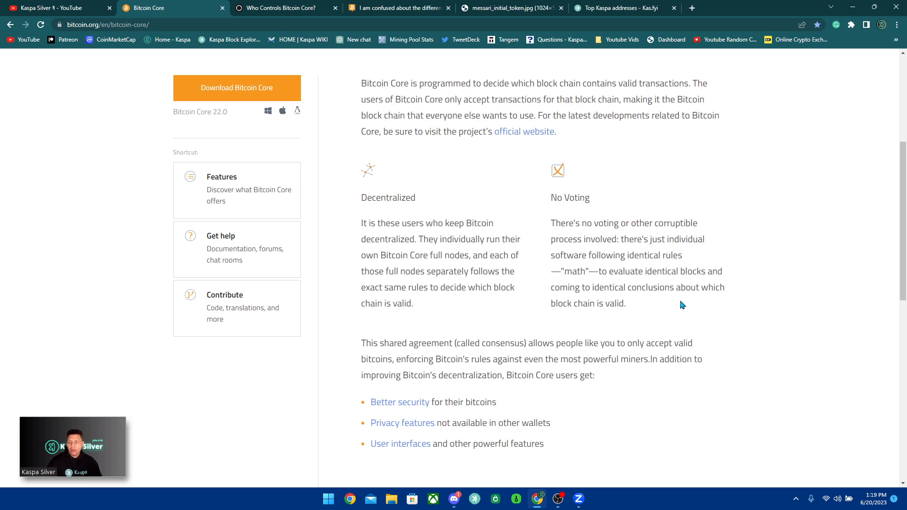
{"action": "scroll", "scroll_direction": "down", "scroll_amount": 3}
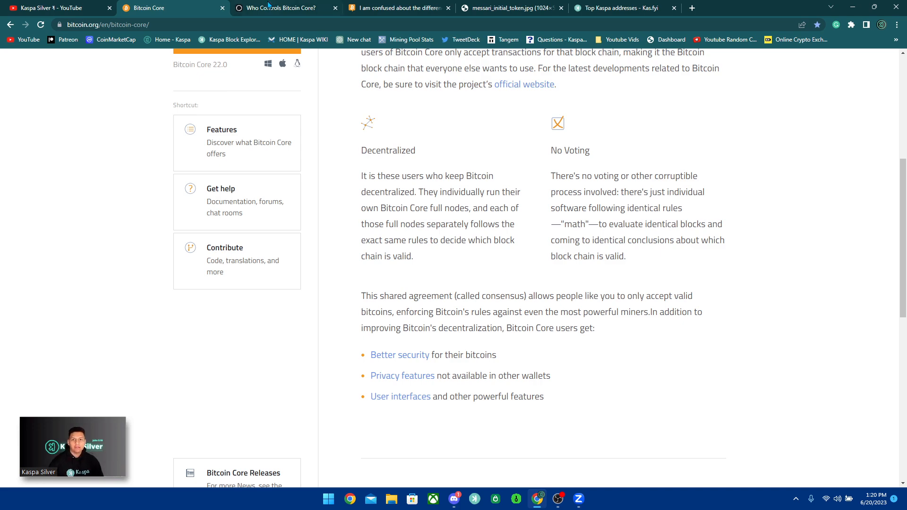
Return to the Who Controls Bitcoin Core? article at its 96% node pie chart
{"action": "left_click", "coordinate": [280, 7]}
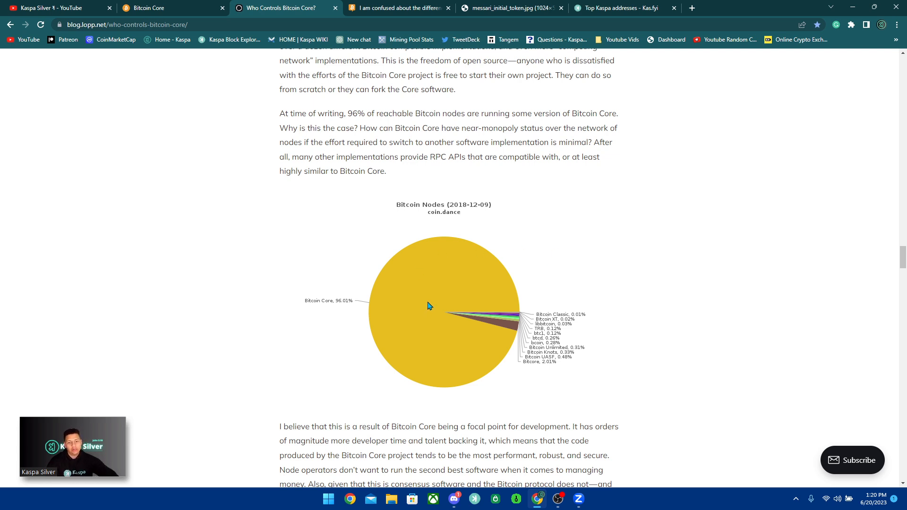
{"action": "mouse_move", "coordinate": [460, 313]}
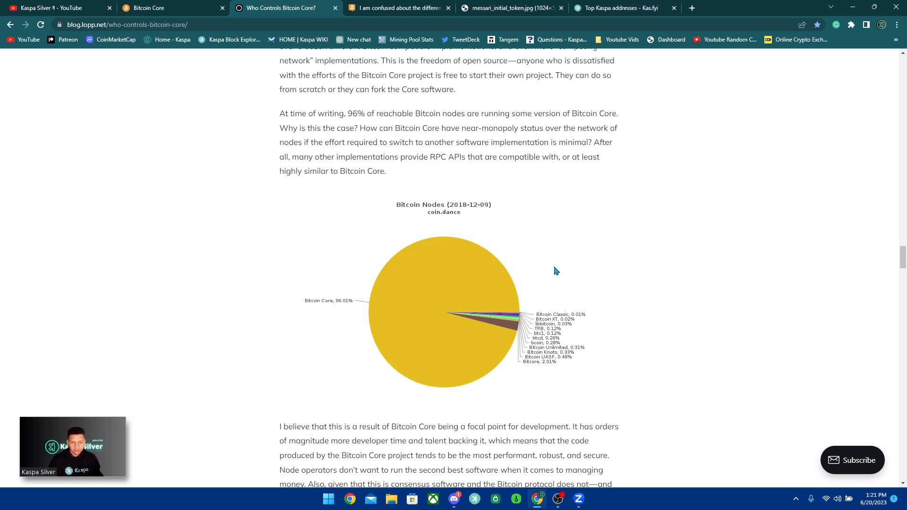
{"action": "mouse_move", "coordinate": [485, 303]}
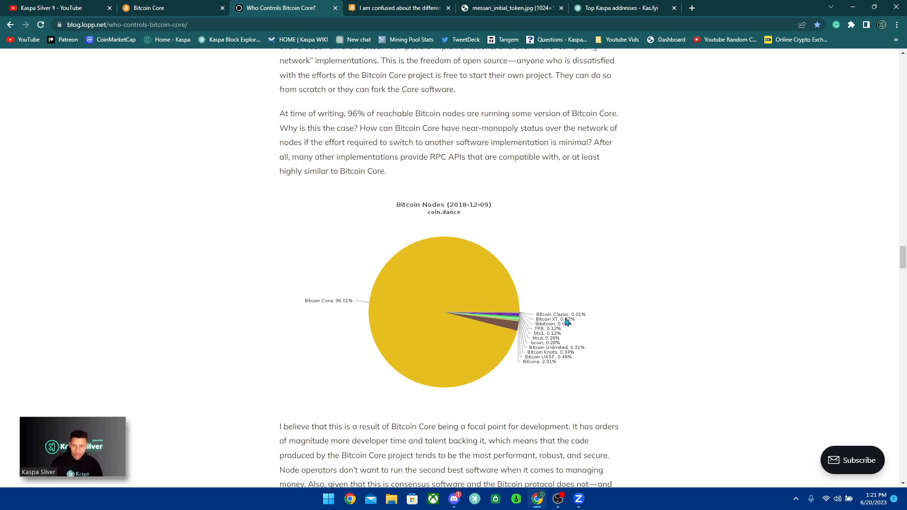
{"action": "mouse_move", "coordinate": [539, 340]}
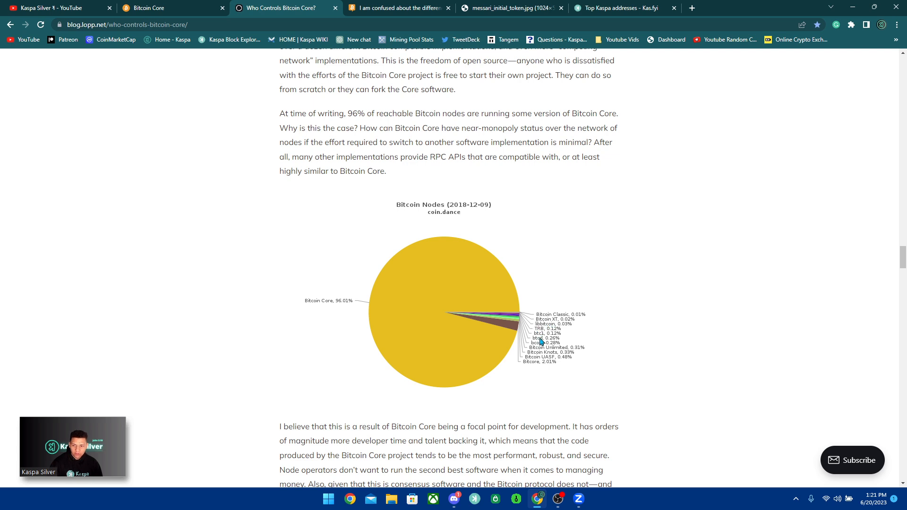
{"action": "mouse_move", "coordinate": [600, 276]}
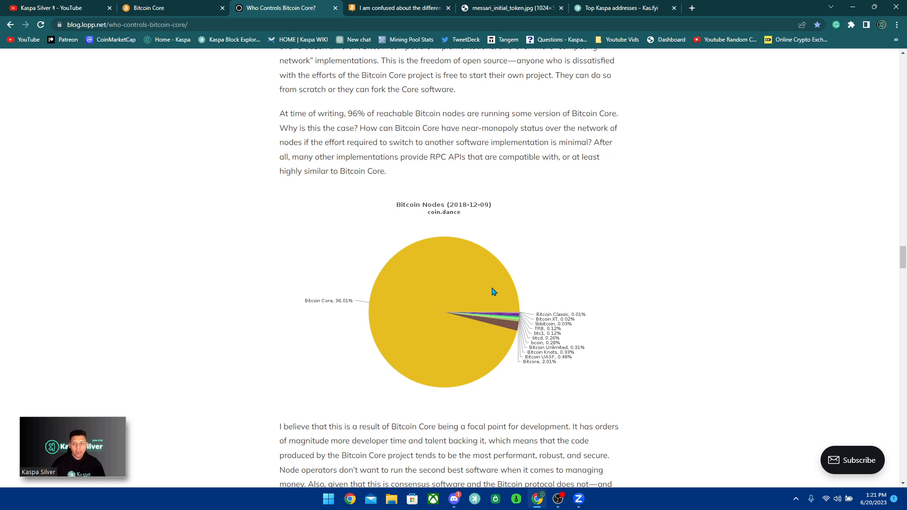
{"action": "mouse_move", "coordinate": [444, 292]}
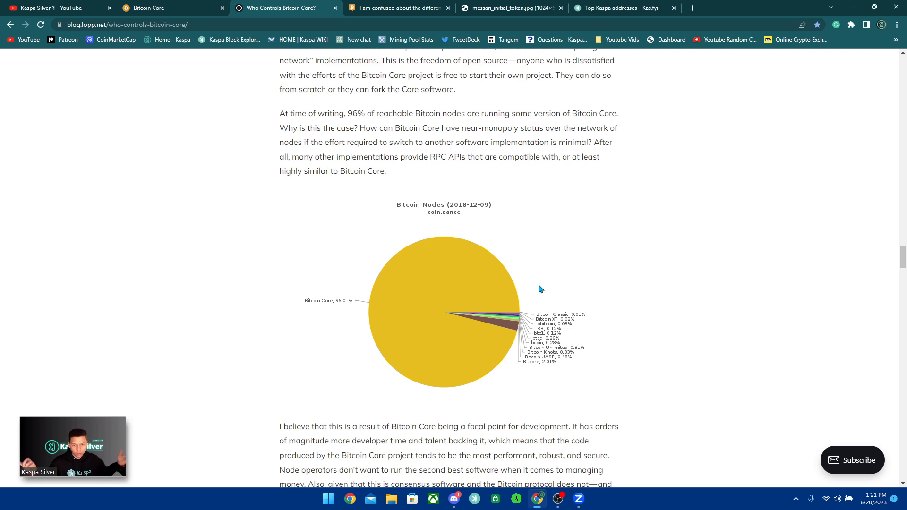
{"action": "mouse_move", "coordinate": [422, 315]}
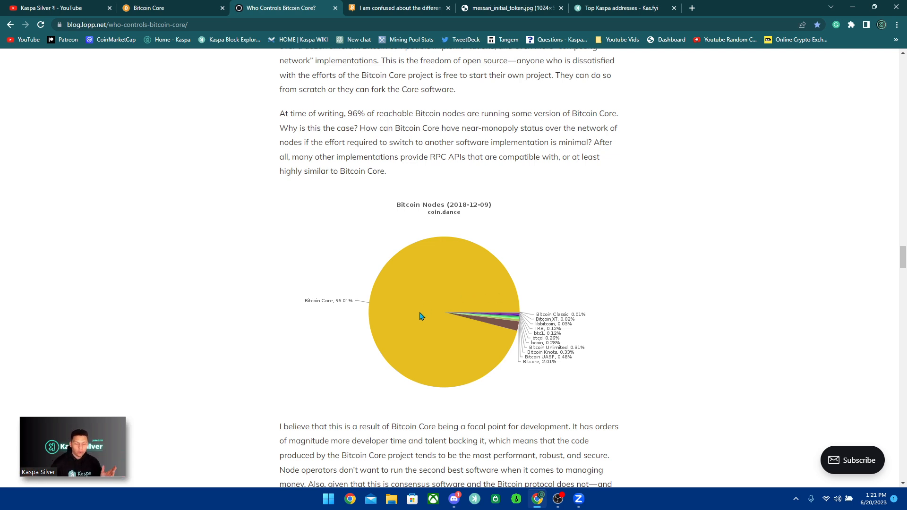
{"action": "mouse_move", "coordinate": [564, 253]}
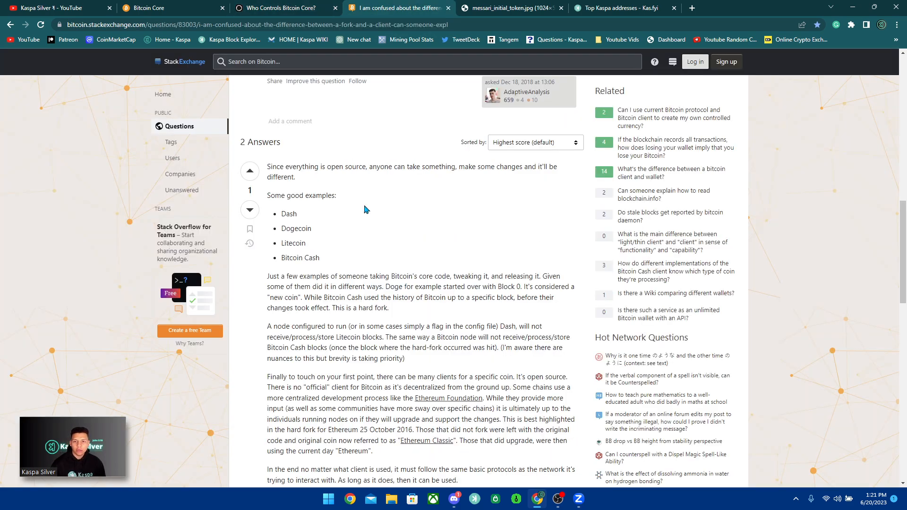
Scroll the Stack Exchange fork-versus-client question past the pie chart to the question text
{"action": "scroll", "scroll_direction": "up", "scroll_amount": 3}
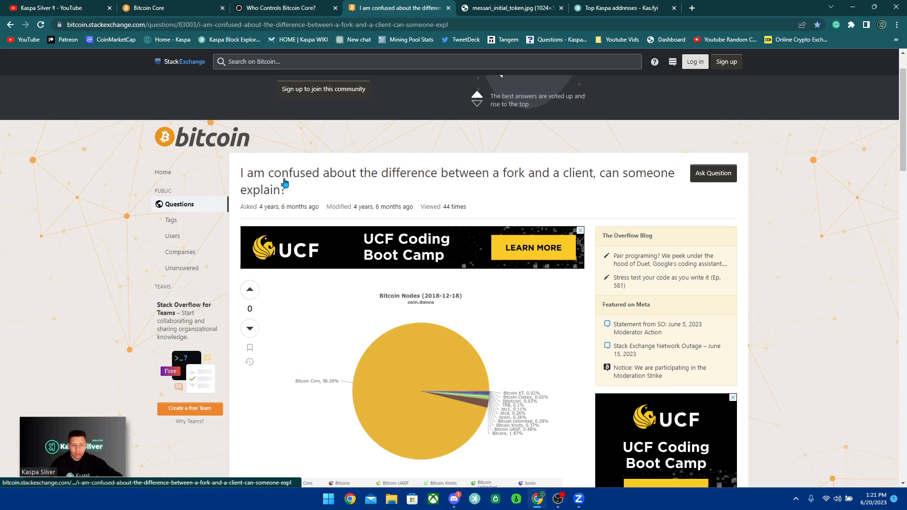
{"action": "mouse_move", "coordinate": [234, 179]}
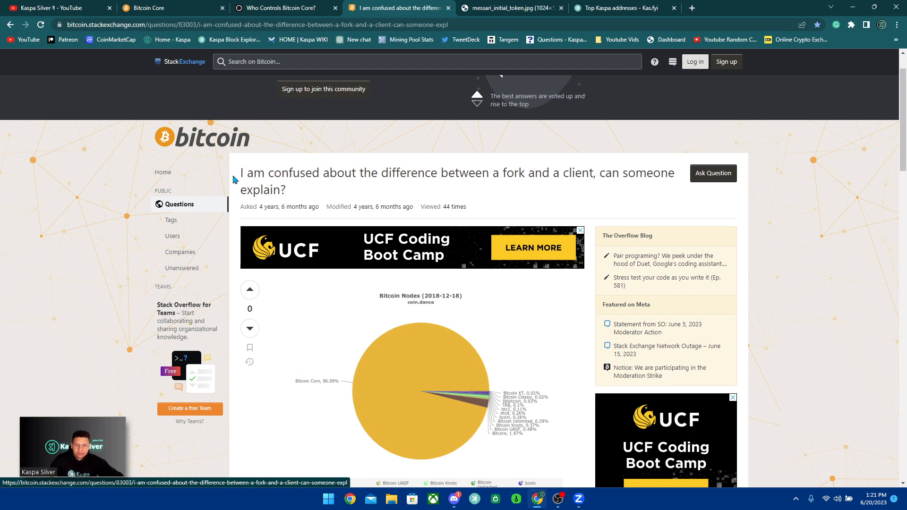
{"action": "mouse_move", "coordinate": [494, 188]}
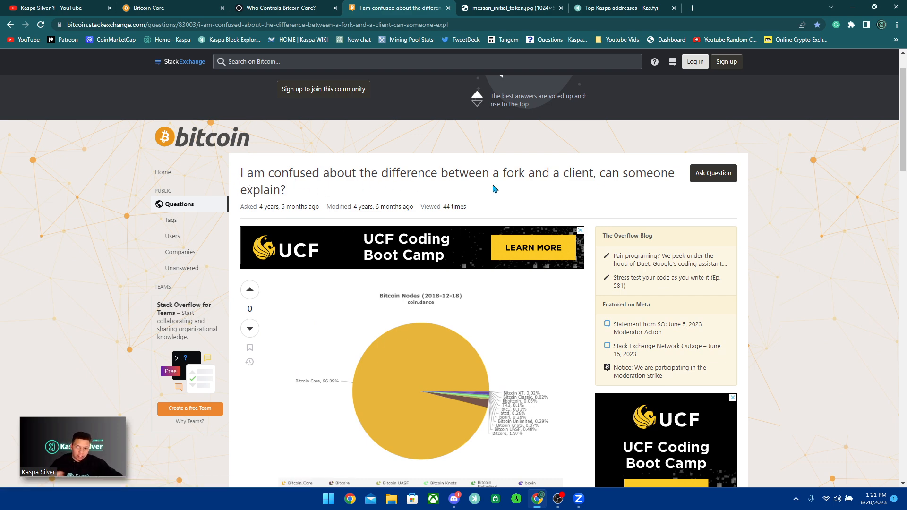
{"action": "scroll", "scroll_direction": "down", "scroll_amount": 3}
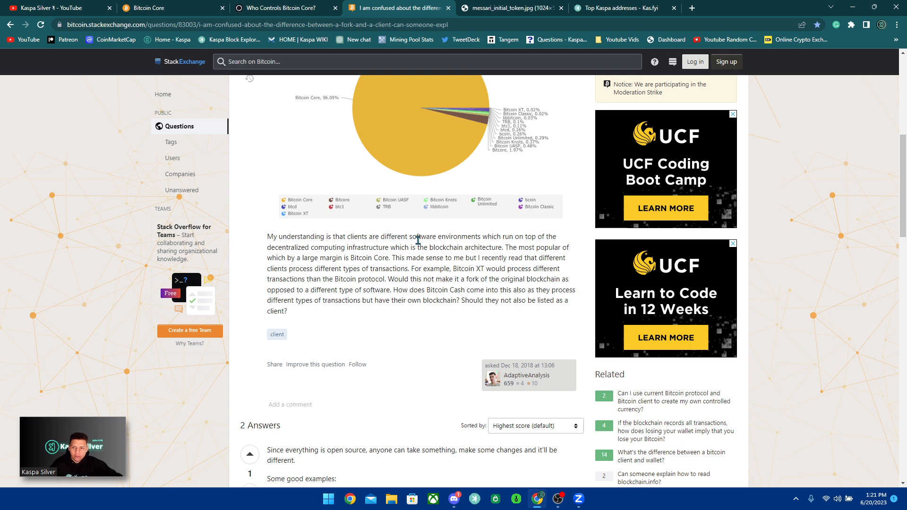
{"action": "mouse_move", "coordinate": [549, 247]}
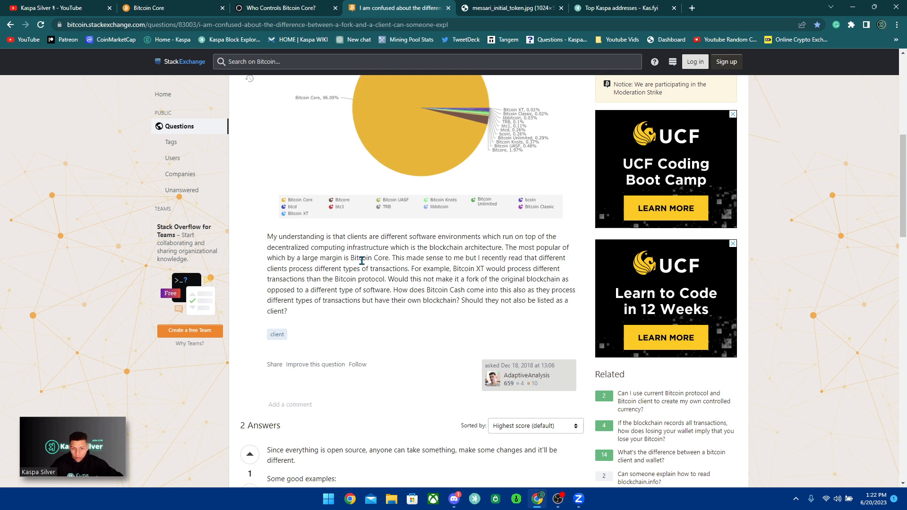
{"action": "mouse_move", "coordinate": [572, 264]}
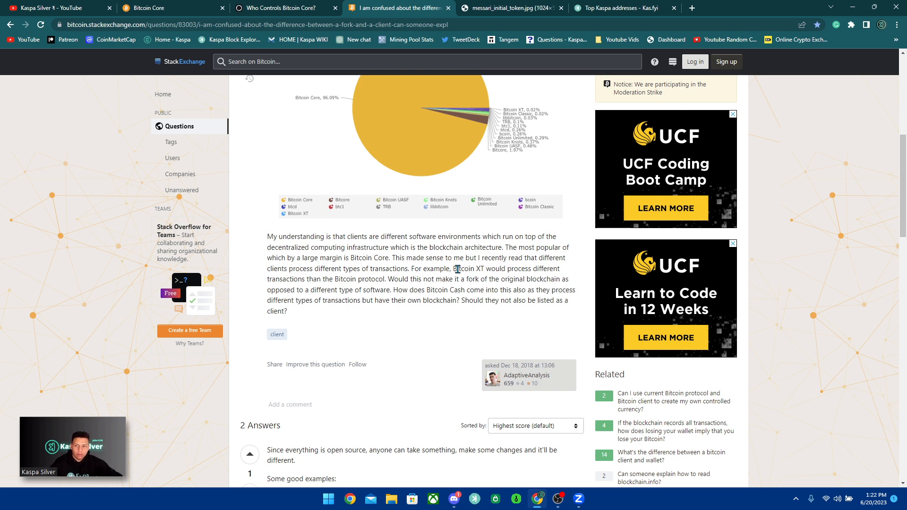
{"action": "mouse_move", "coordinate": [334, 289]}
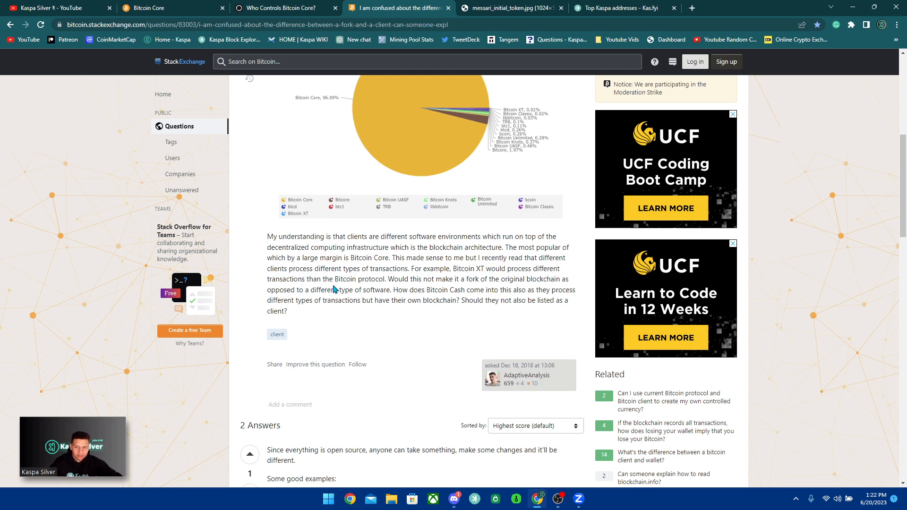
{"action": "mouse_move", "coordinate": [466, 289]}
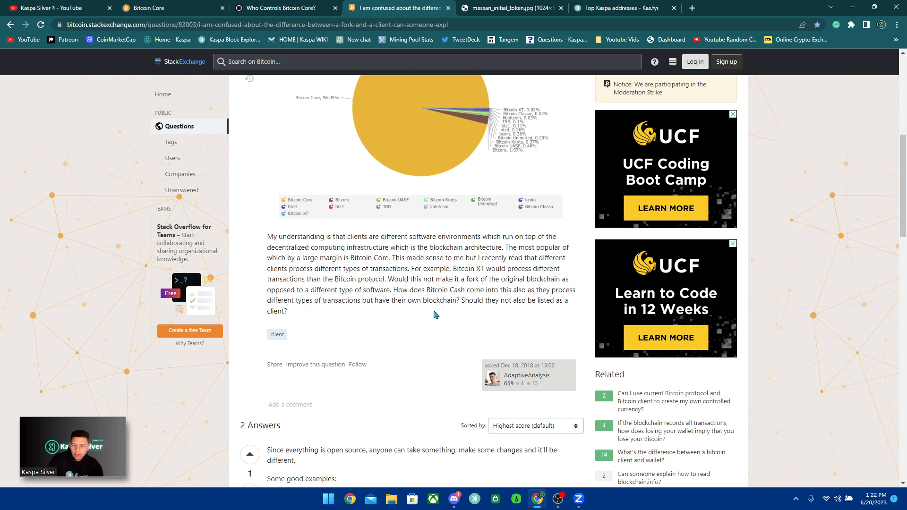
{"action": "mouse_move", "coordinate": [357, 321]}
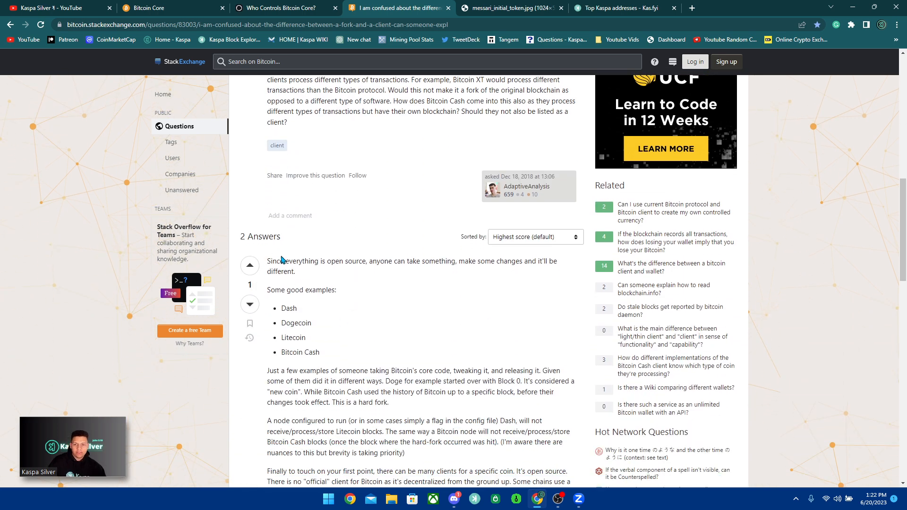
{"action": "mouse_move", "coordinate": [401, 278]}
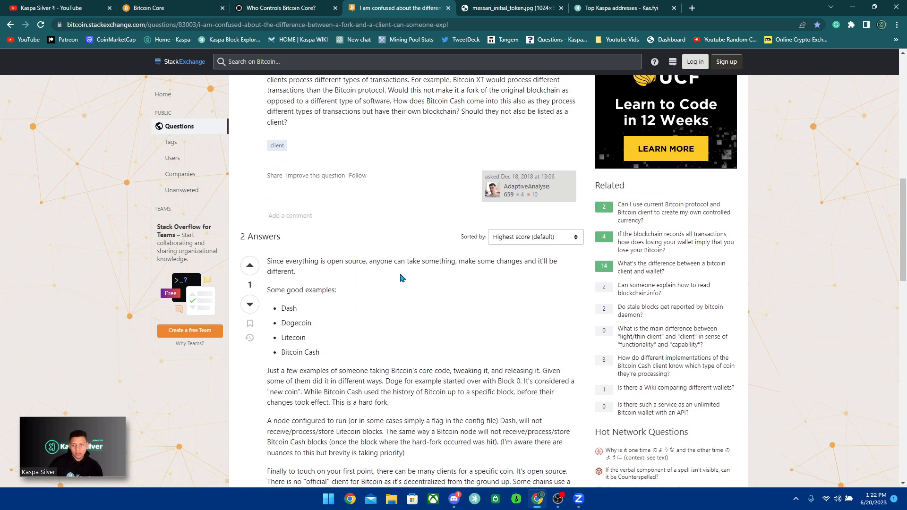
{"action": "mouse_move", "coordinate": [518, 276]}
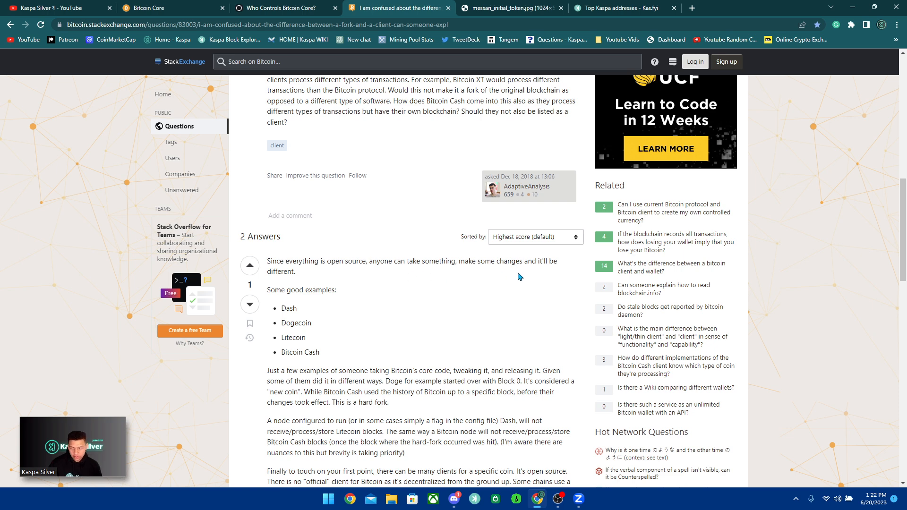
Read the rest of the top answer through its Ethereum Classic and shared-protocols paragraphs
{"action": "scroll", "scroll_direction": "down", "scroll_amount": 3}
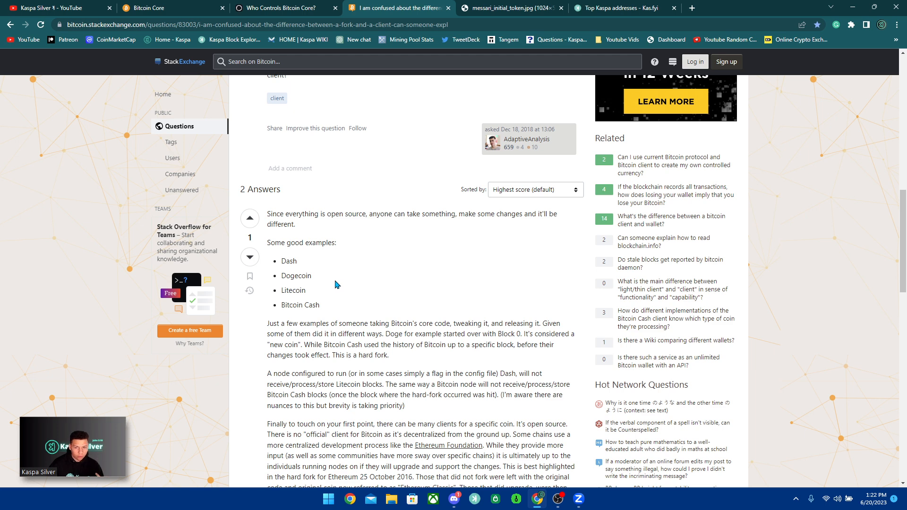
{"action": "scroll", "scroll_direction": "down", "scroll_amount": 3}
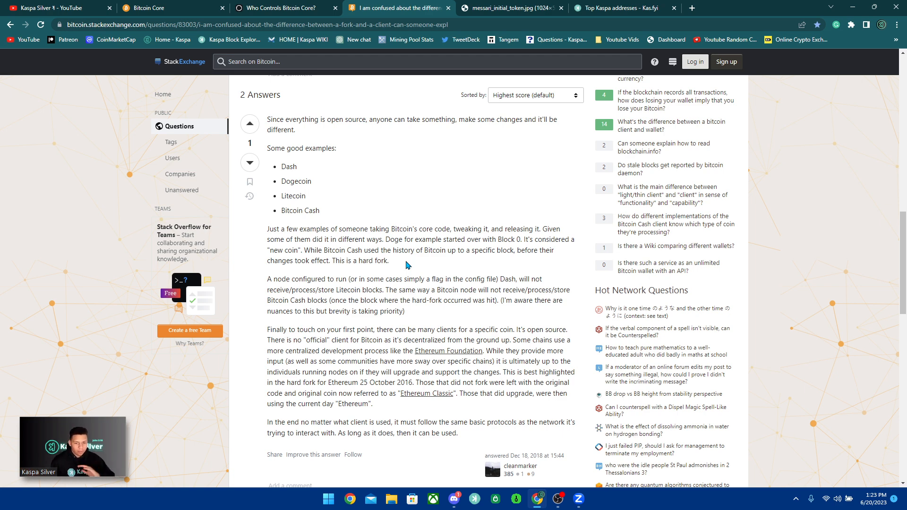
{"action": "mouse_move", "coordinate": [377, 339]}
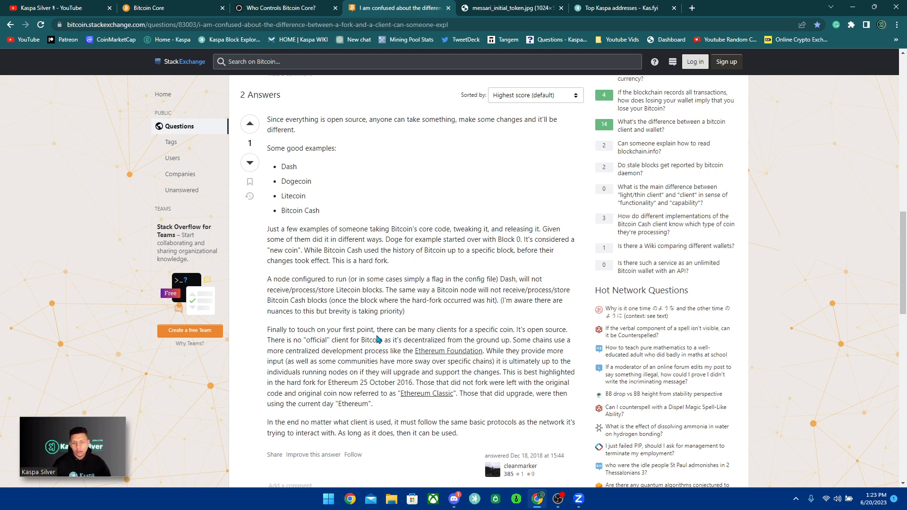
{"action": "scroll", "scroll_direction": "down", "scroll_amount": 3}
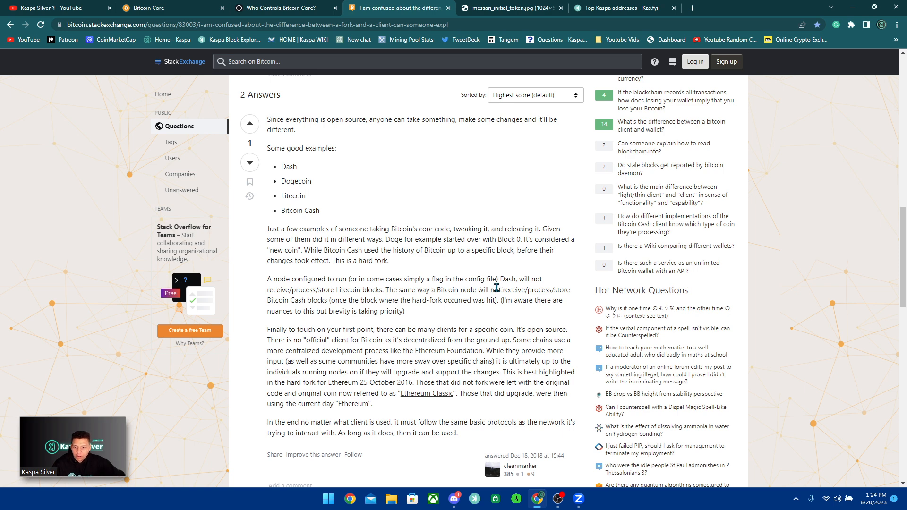
{"action": "mouse_move", "coordinate": [406, 289]}
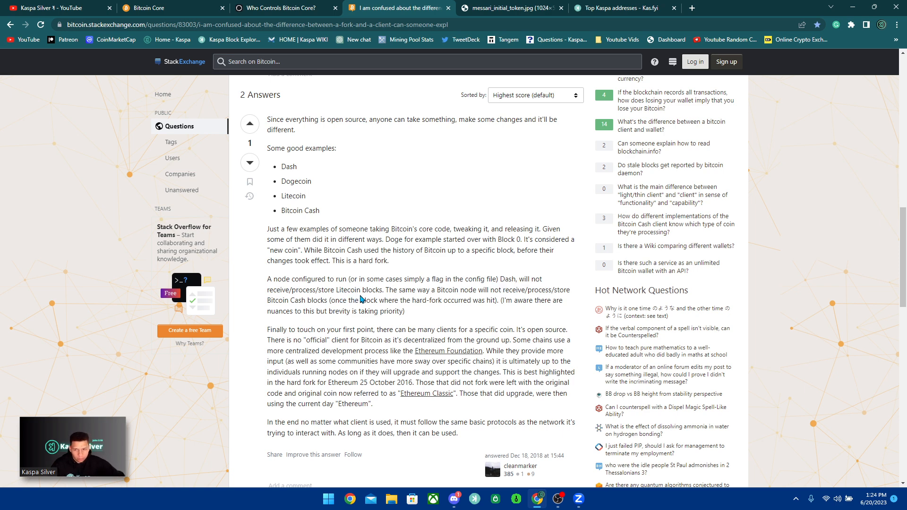
{"action": "mouse_move", "coordinate": [508, 300]}
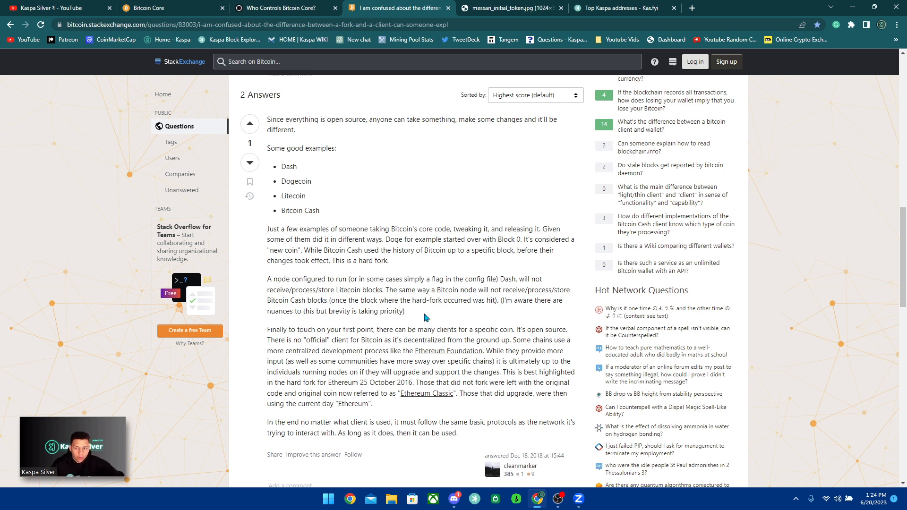
{"action": "mouse_move", "coordinate": [473, 312]}
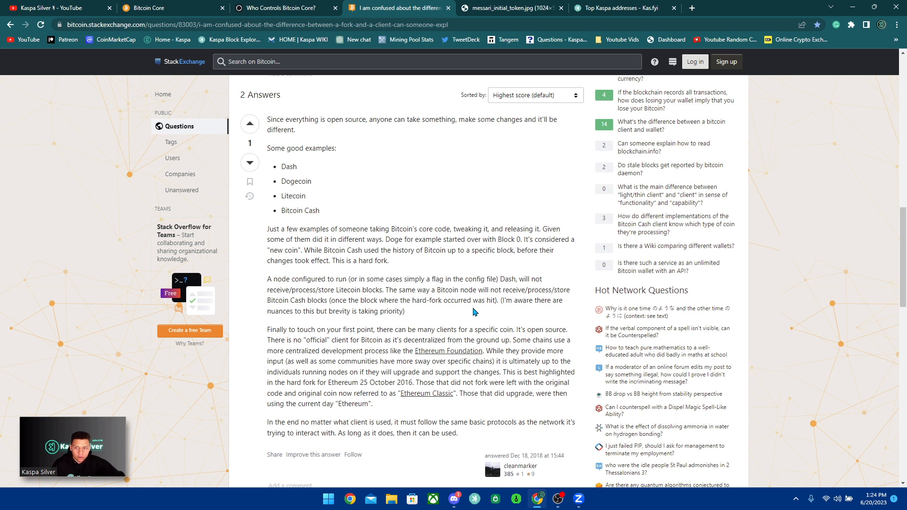
{"action": "mouse_move", "coordinate": [504, 315]}
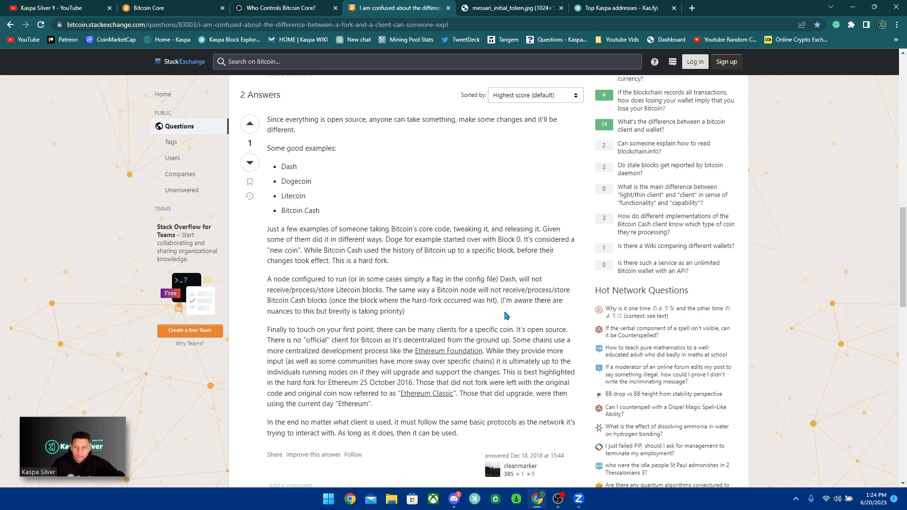
{"action": "mouse_move", "coordinate": [437, 317]}
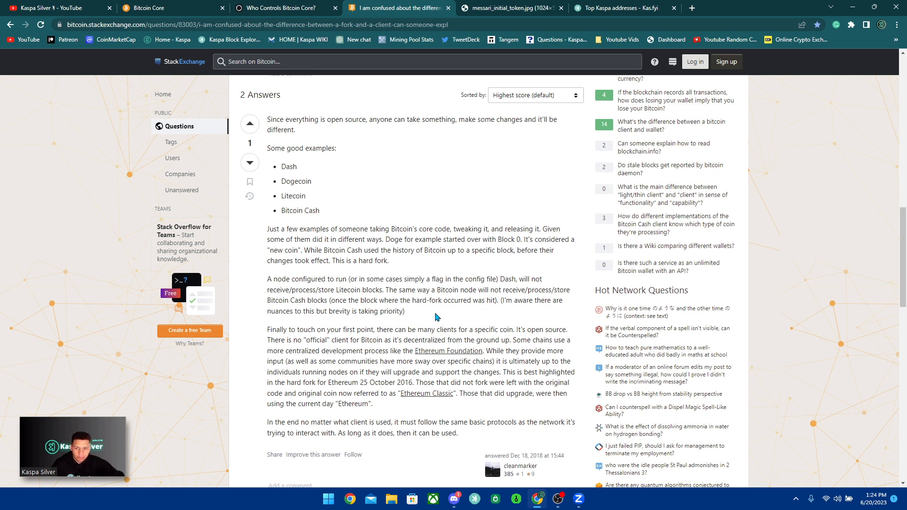
{"action": "mouse_move", "coordinate": [386, 320]}
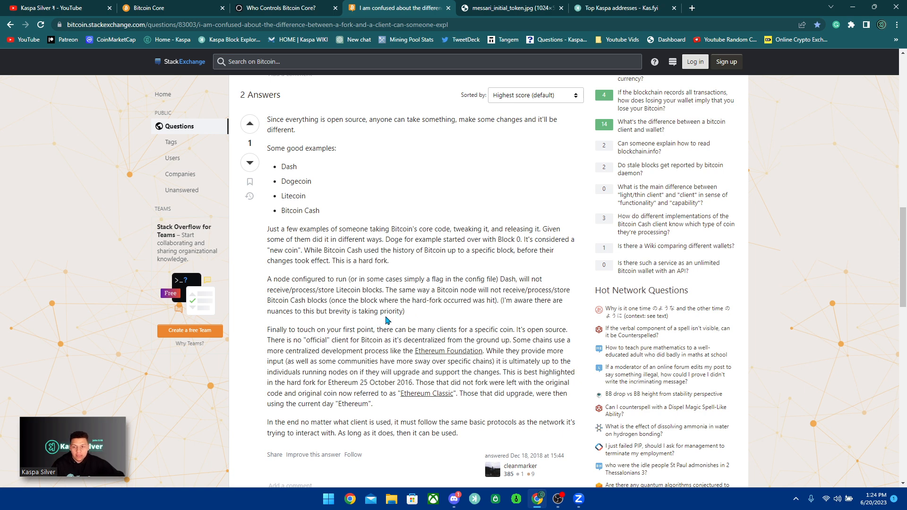
{"action": "scroll", "scroll_direction": "down", "scroll_amount": 3}
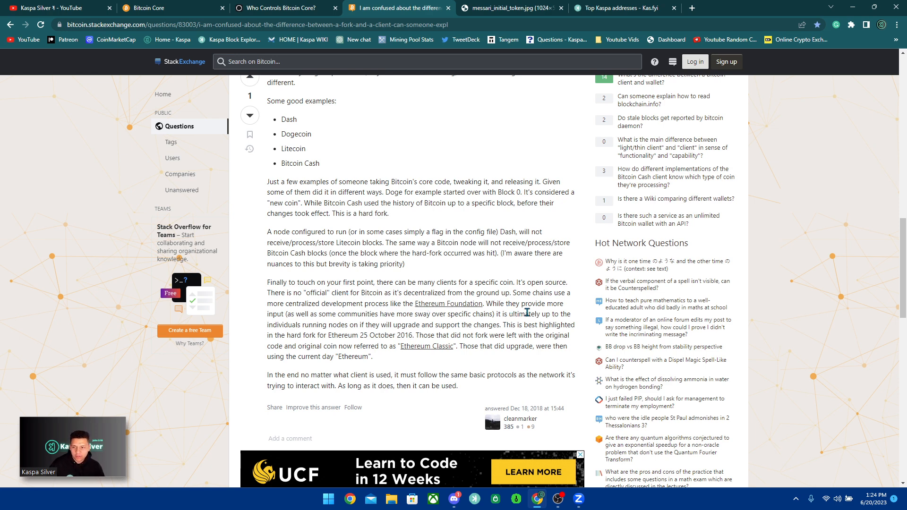
{"action": "mouse_move", "coordinate": [394, 314]}
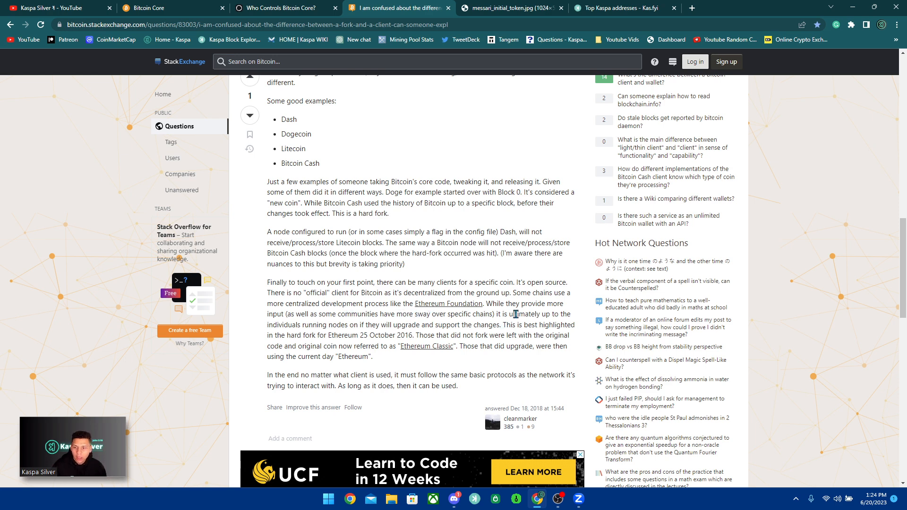
{"action": "mouse_move", "coordinate": [348, 328]}
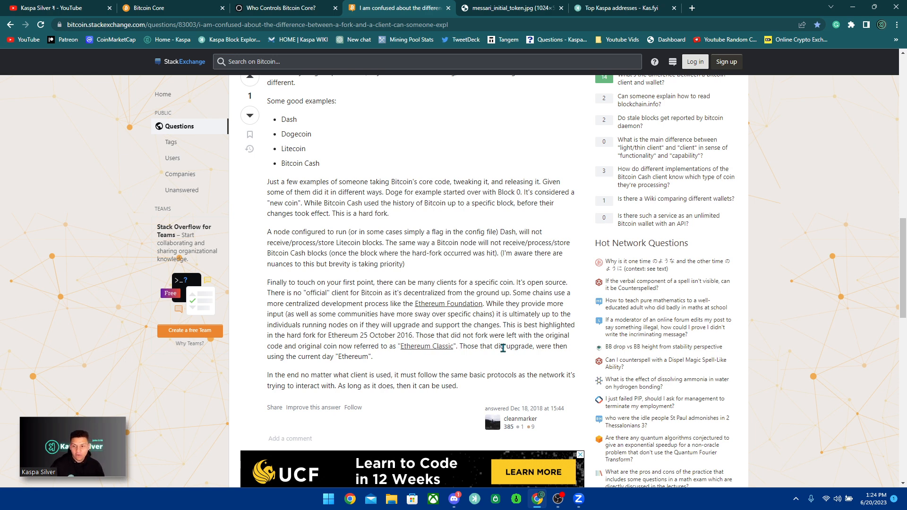
{"action": "mouse_move", "coordinate": [310, 350]}
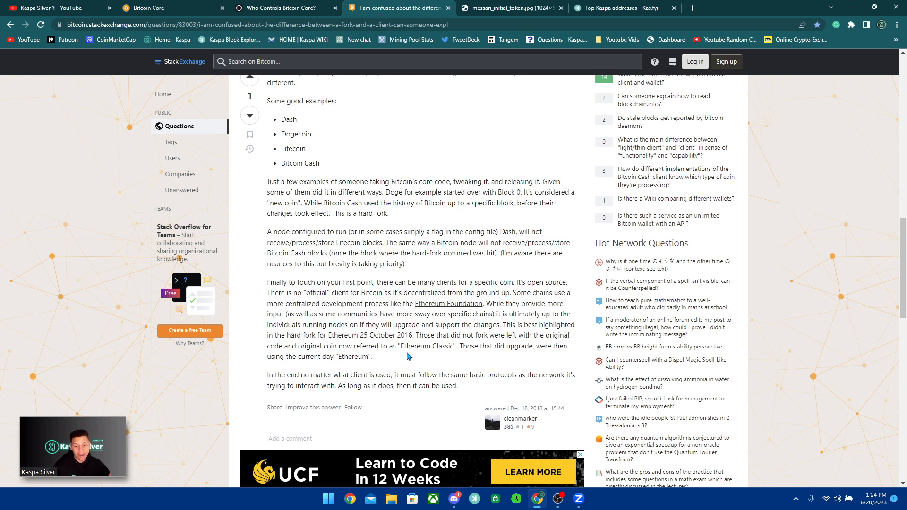
{"action": "mouse_move", "coordinate": [537, 359]}
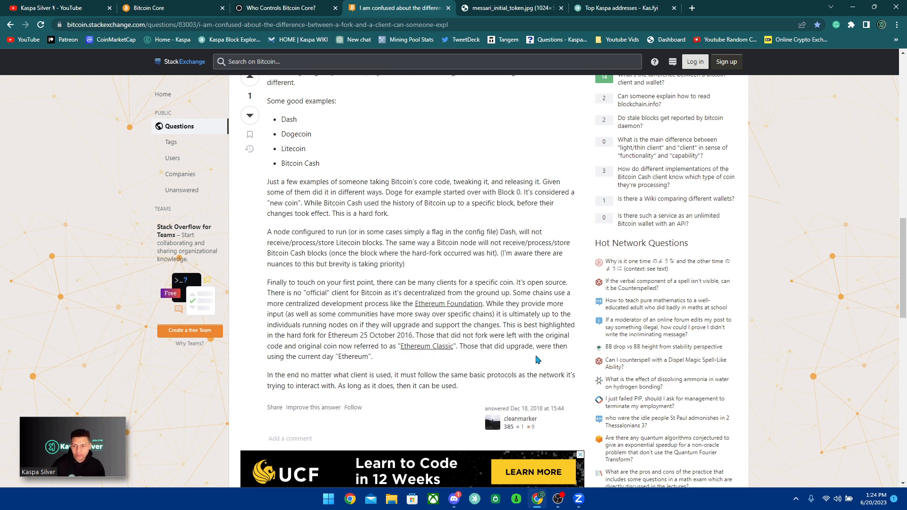
{"action": "mouse_move", "coordinate": [334, 368]}
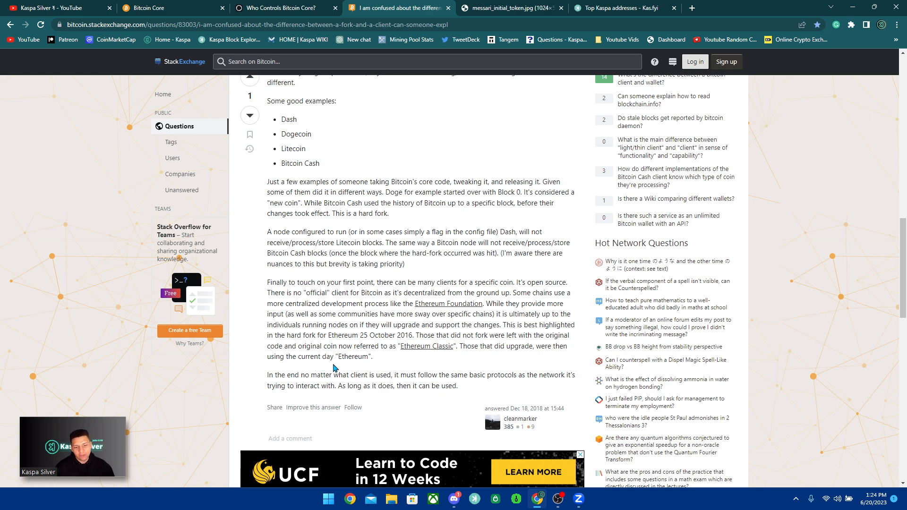
{"action": "mouse_move", "coordinate": [384, 385]}
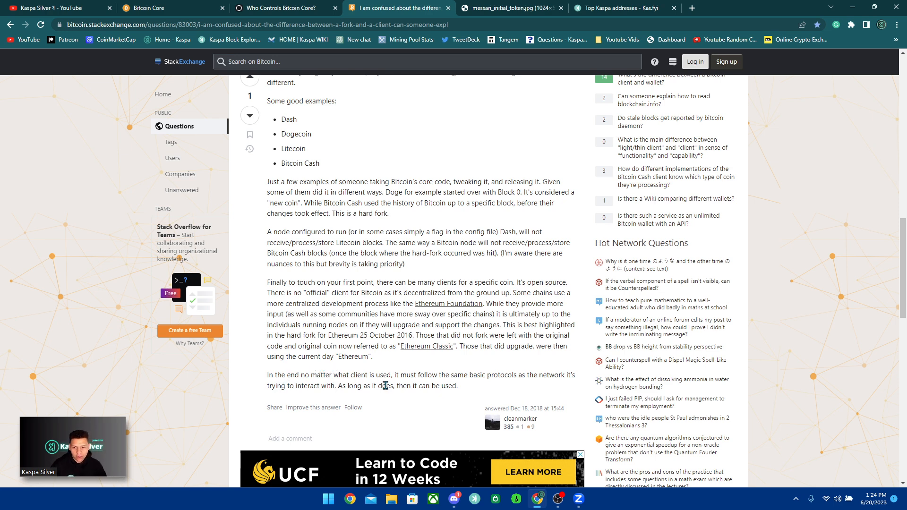
{"action": "mouse_move", "coordinate": [514, 388]}
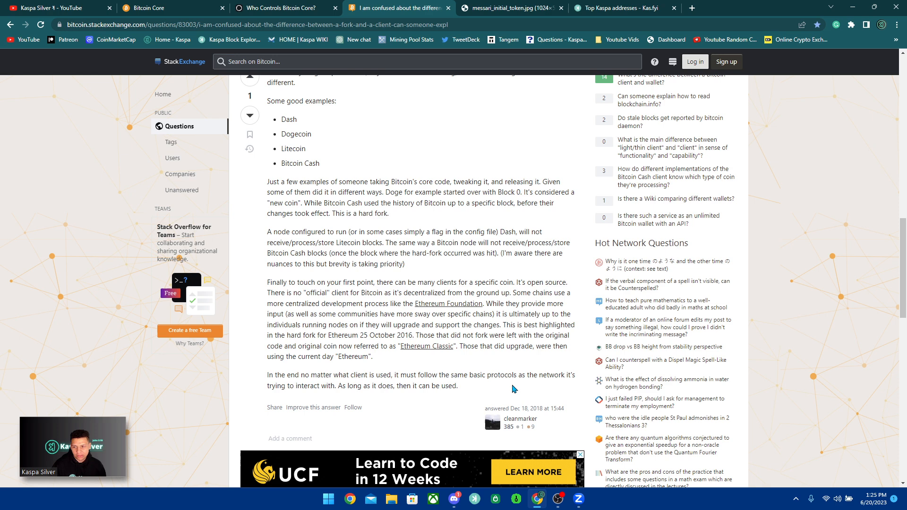
{"action": "mouse_move", "coordinate": [346, 400]}
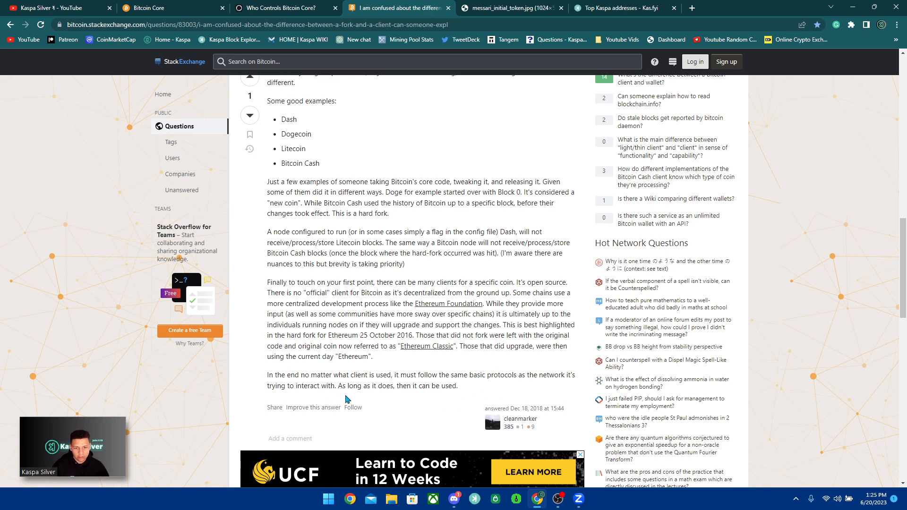
{"action": "mouse_move", "coordinate": [476, 390]}
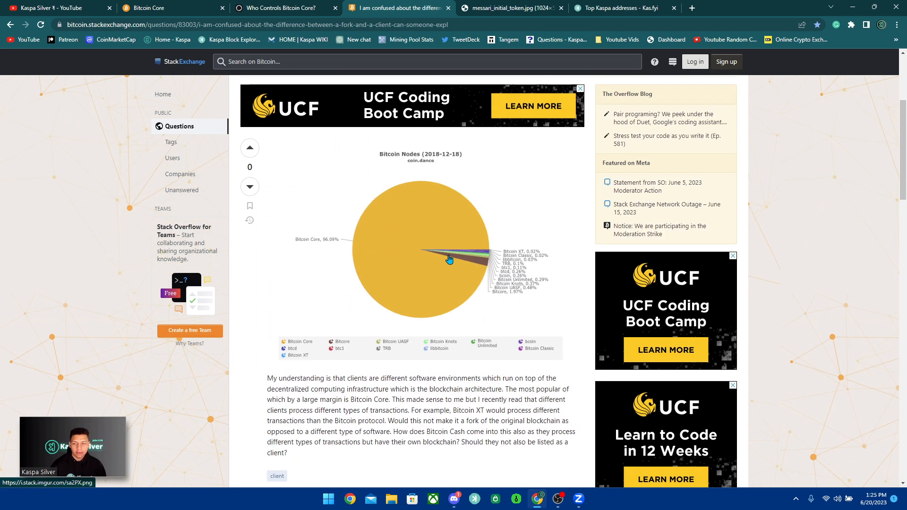
{"action": "mouse_move", "coordinate": [493, 225]}
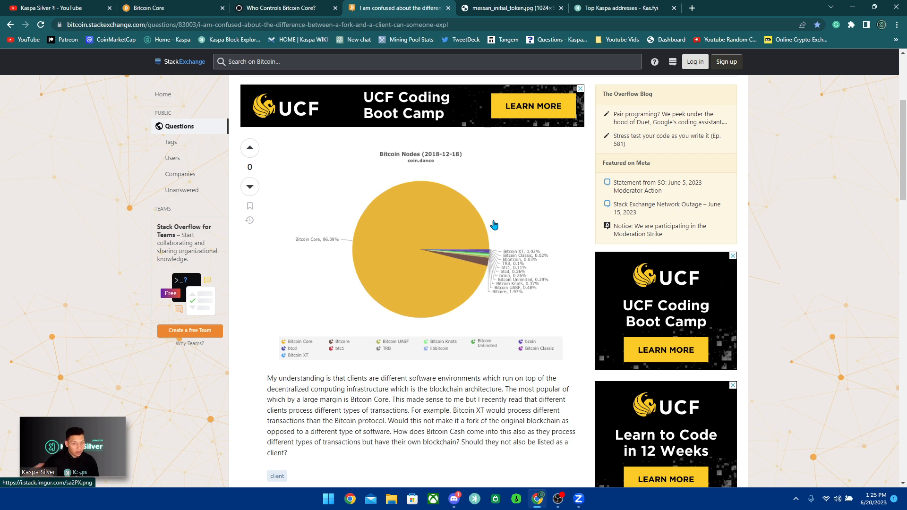
{"action": "mouse_move", "coordinate": [474, 218]}
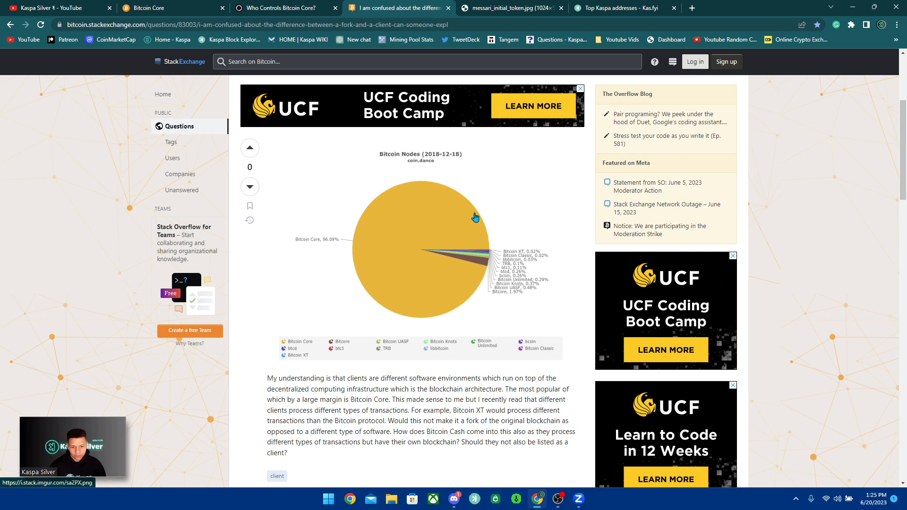
Switch to kas.fyi's Top Kaspa Addresses page with supply concentration
{"action": "left_click", "coordinate": [617, 8]}
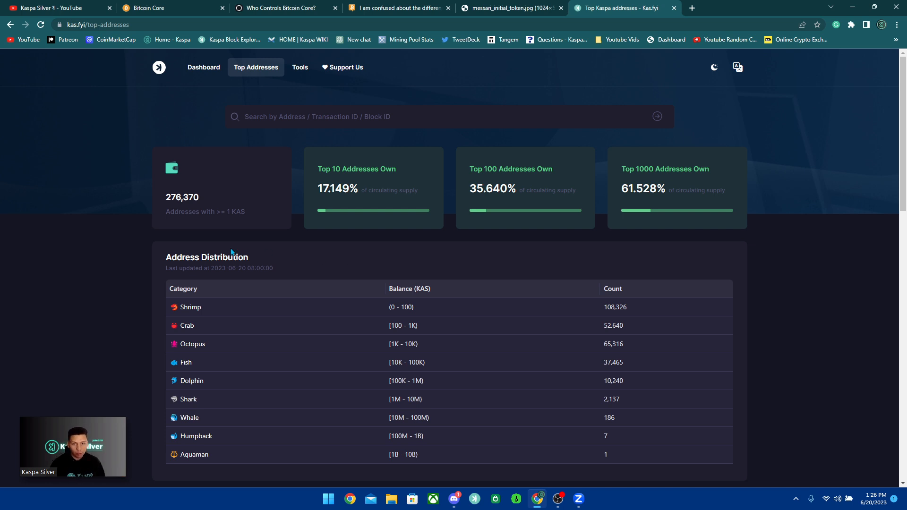
{"action": "mouse_move", "coordinate": [130, 249]}
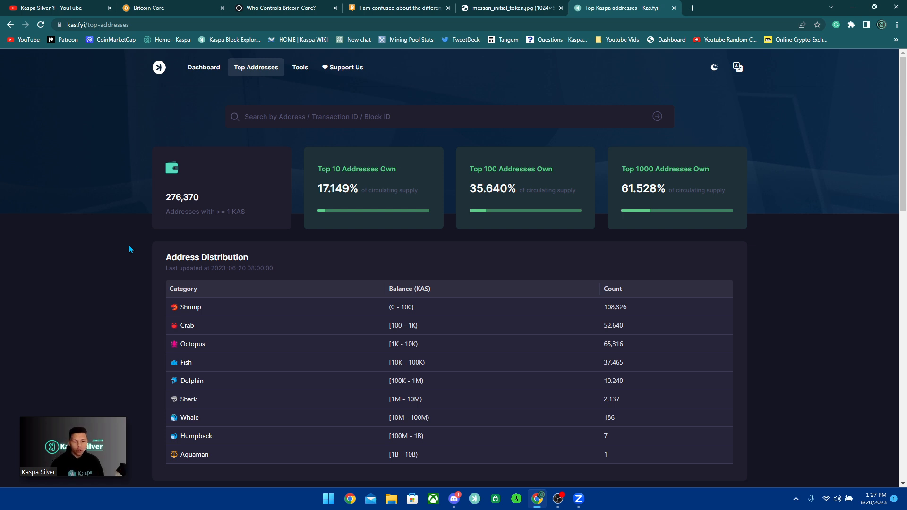
{"action": "mouse_move", "coordinate": [96, 246]}
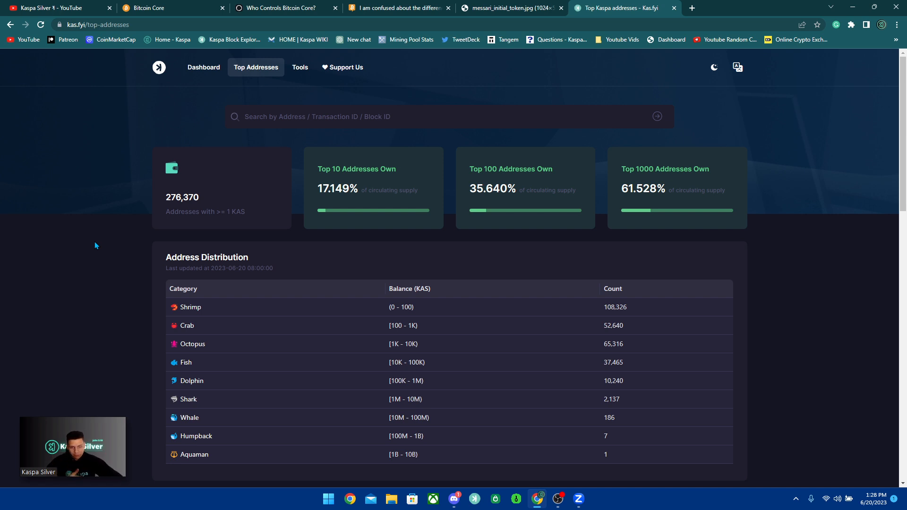
{"action": "mouse_move", "coordinate": [91, 241]}
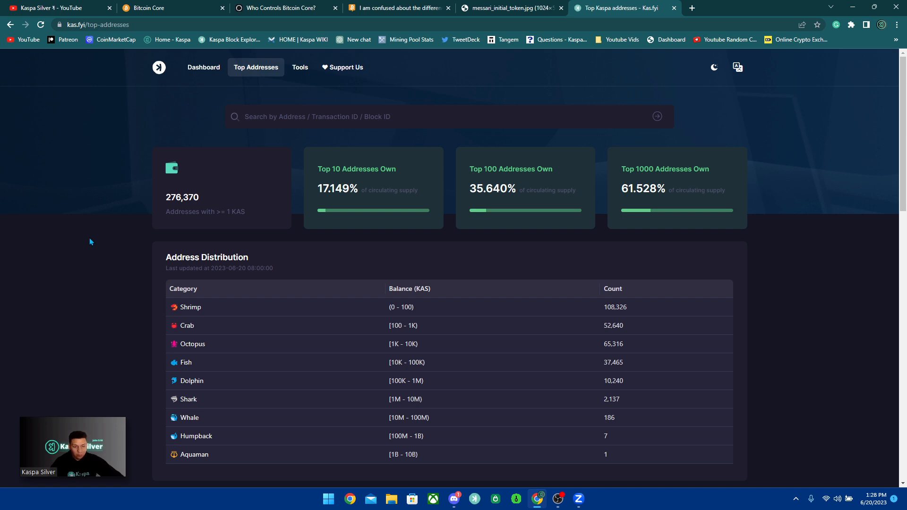
{"action": "mouse_move", "coordinate": [101, 257]}
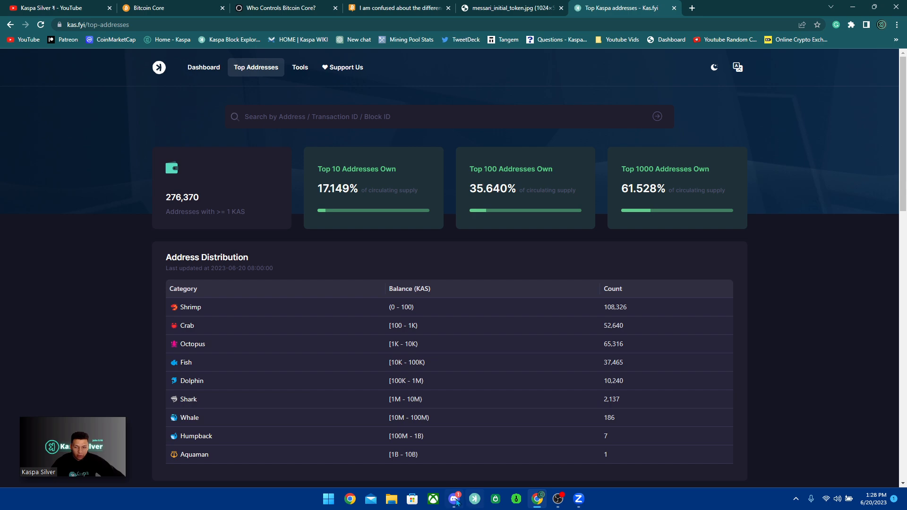
Open the Kaspa Discord #votes channel at the CMF consolidation proposal
{"action": "left_click", "coordinate": [453, 499]}
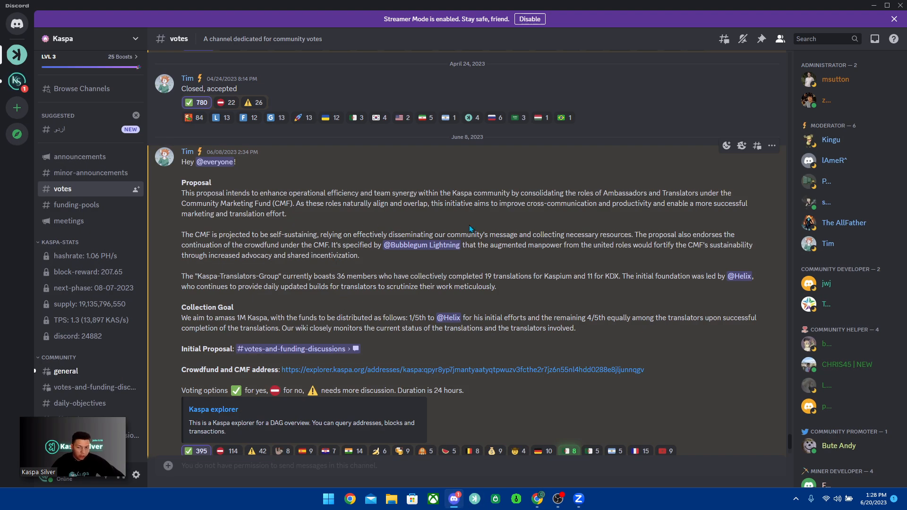
{"action": "scroll", "scroll_direction": "down", "scroll_amount": 3}
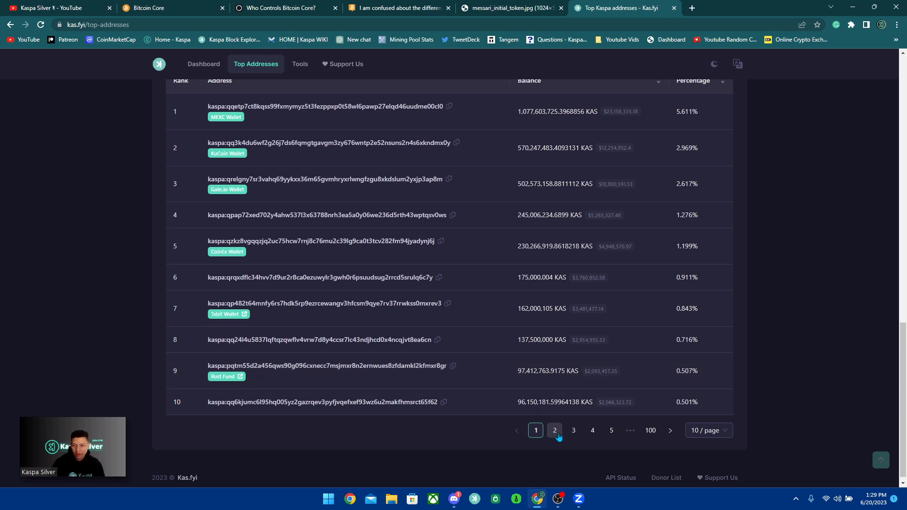
Page the Top 1000 Addresses table to ranks 21-30, led by the DAGKnight Protocol Fund
{"action": "left_click", "coordinate": [572, 424]}
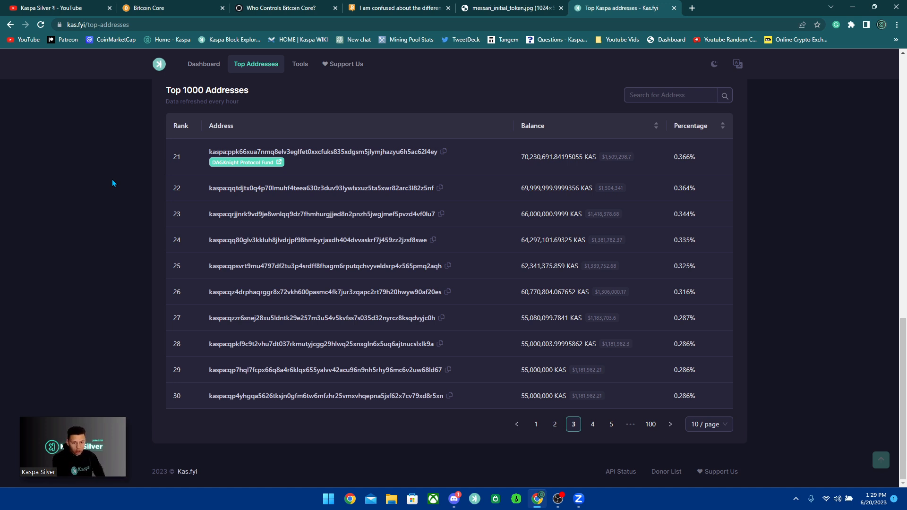
{"action": "mouse_move", "coordinate": [477, 377]}
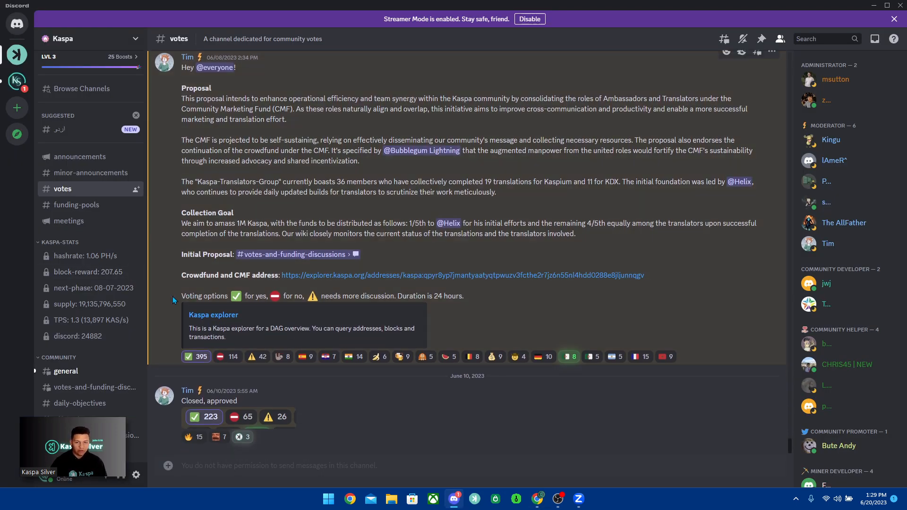
Highlight proposal text and scroll to its 'Closed, approved' result: 223 yes, 65 no, 26 discussion
{"action": "left_click_drag", "start_coordinate": [181, 295], "coordinate": [411, 295]}
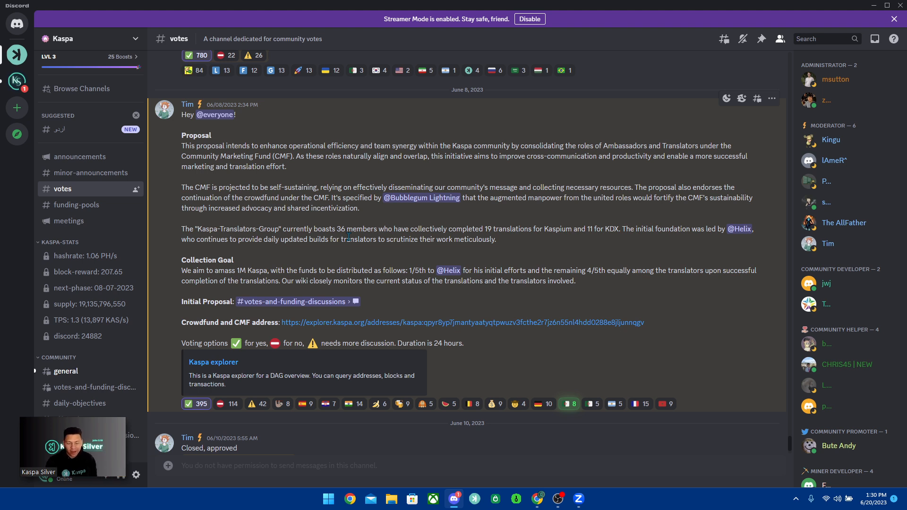
{"action": "scroll", "scroll_direction": "down", "scroll_amount": 3}
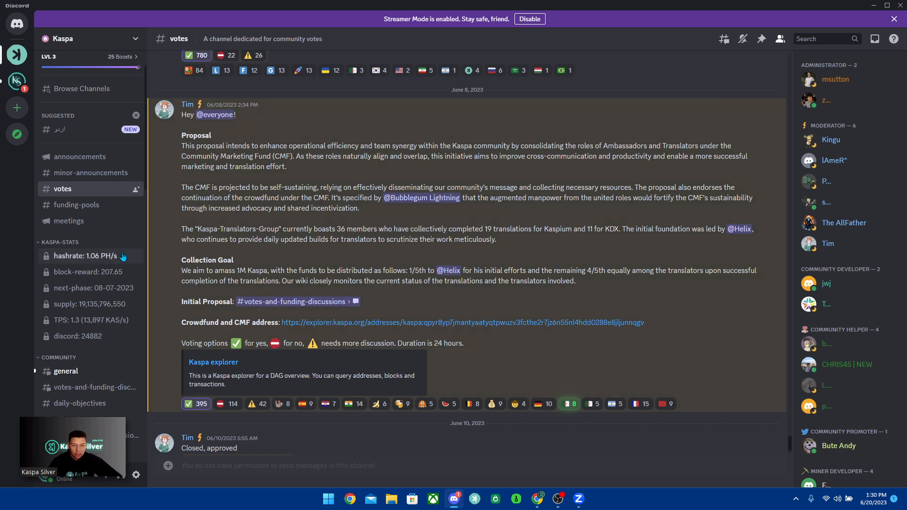
{"action": "scroll", "scroll_direction": "down", "scroll_amount": 3}
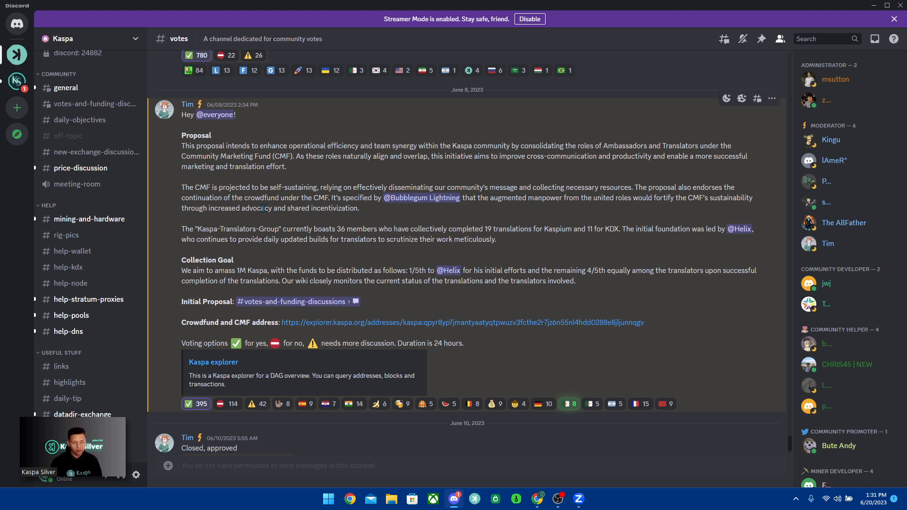
{"action": "scroll", "scroll_direction": "down", "scroll_amount": 3}
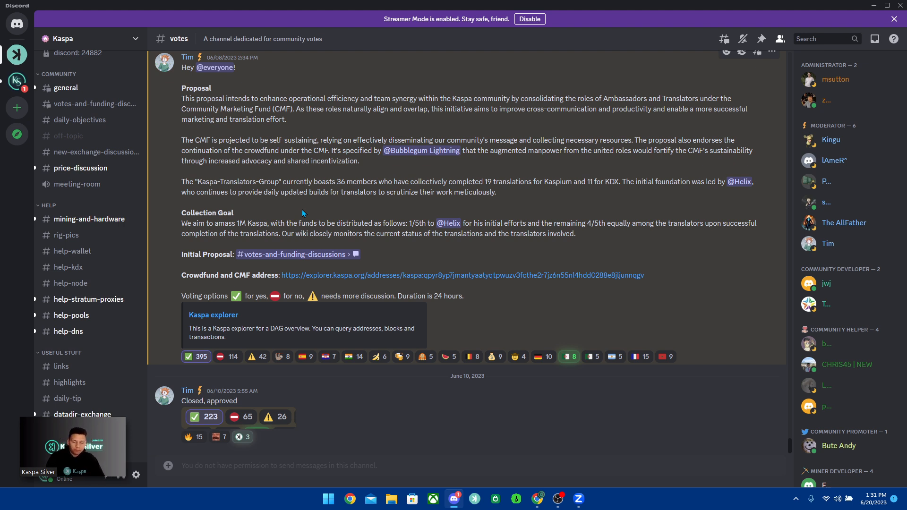
{"action": "mouse_move", "coordinate": [460, 171]}
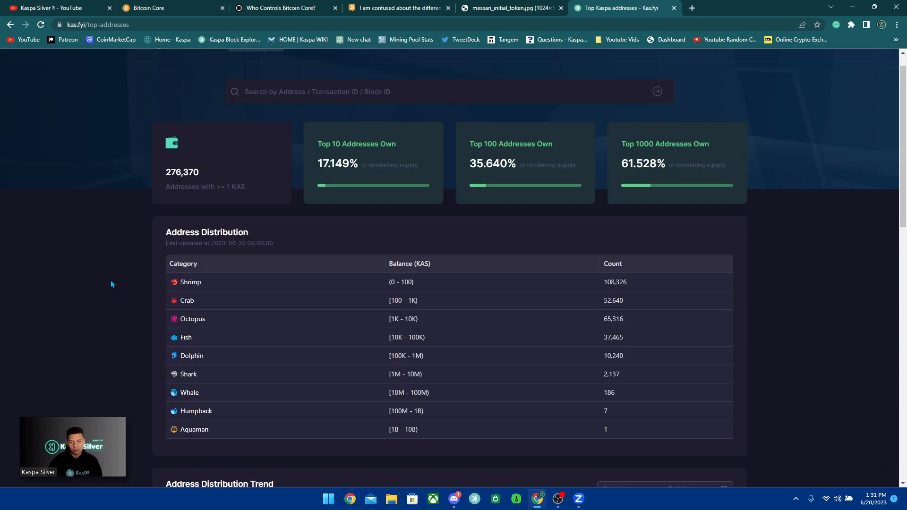
Review bitcoin.org's Bitcoin Core page on user-driven decentralization, then return to the Kaspa Silver channel
{"action": "left_click", "coordinate": [172, 7]}
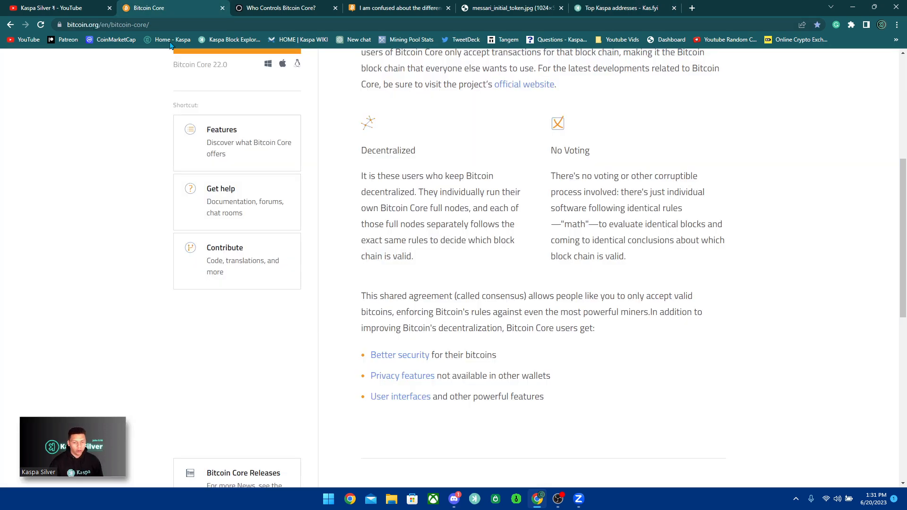
{"action": "scroll", "scroll_direction": "up", "scroll_amount": 3}
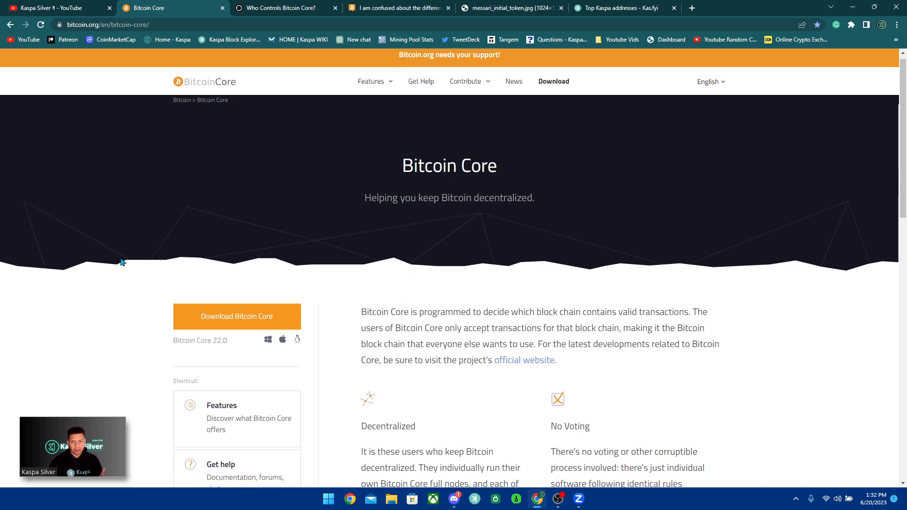
{"action": "scroll", "scroll_direction": "down", "scroll_amount": 3}
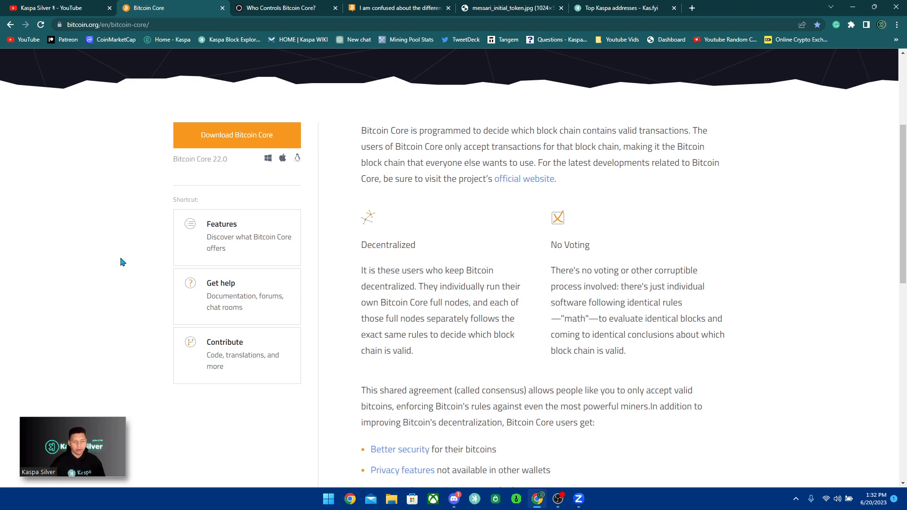
{"action": "scroll", "scroll_direction": "down", "scroll_amount": 3}
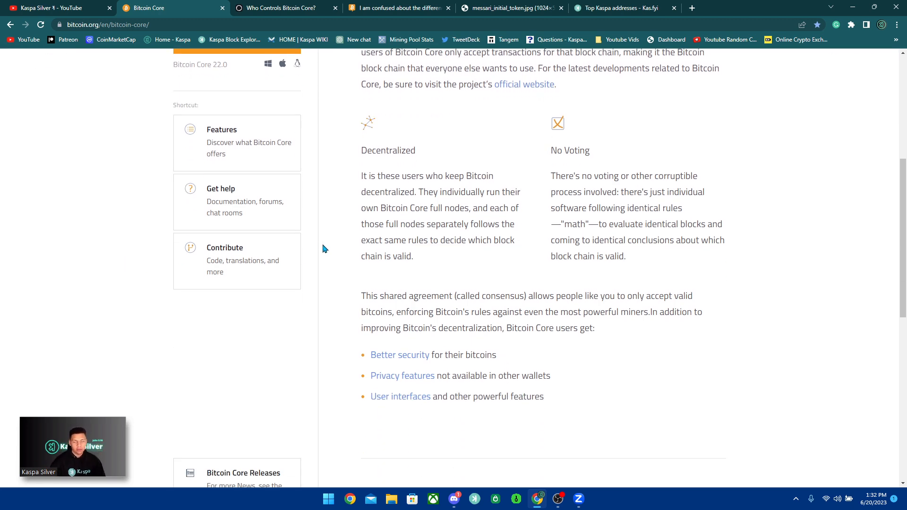
{"action": "scroll", "scroll_direction": "down", "scroll_amount": 3}
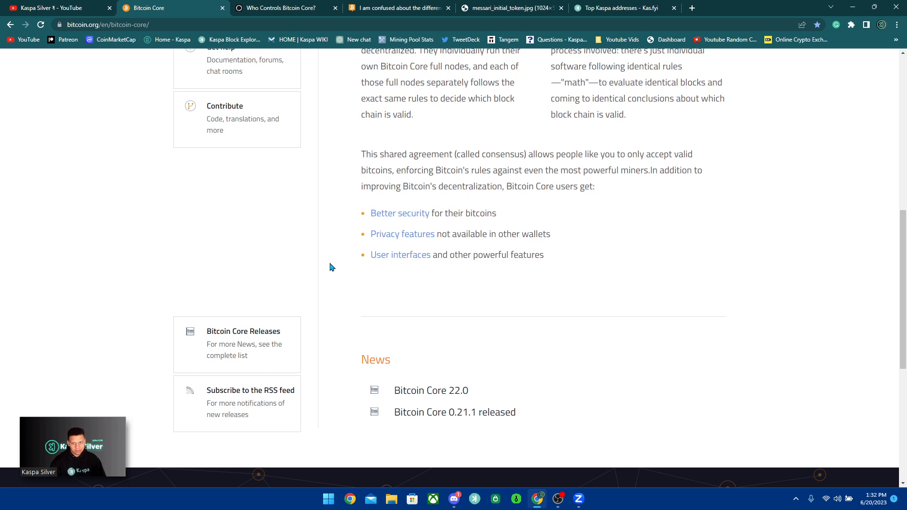
{"action": "mouse_move", "coordinate": [337, 251]}
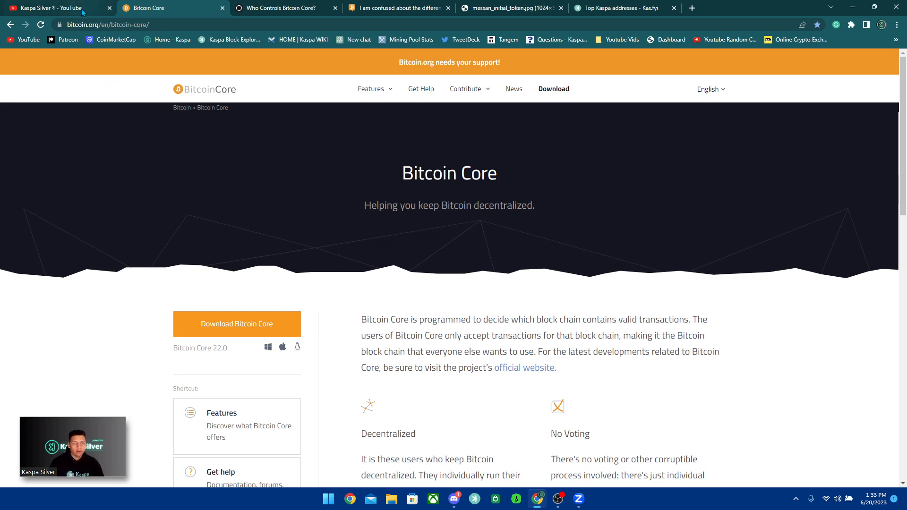
{"action": "left_click", "coordinate": [58, 7]}
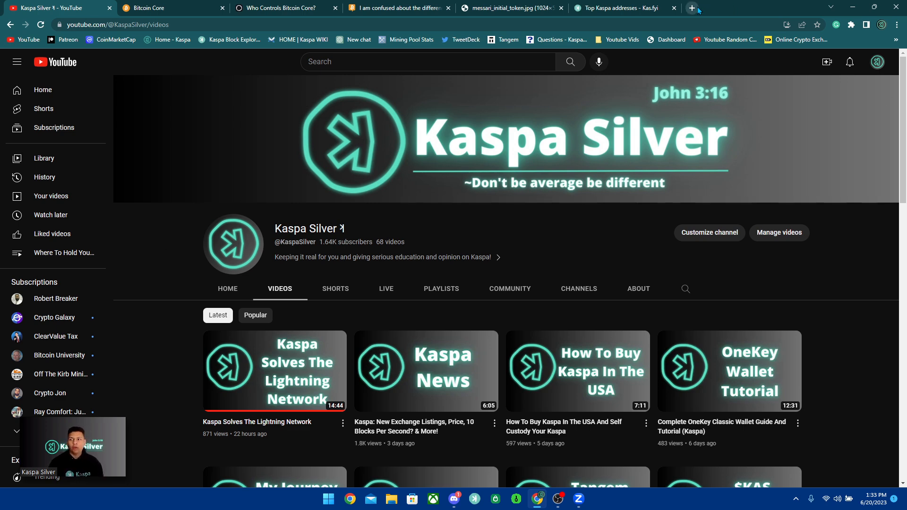
Start a fresh blank browser tab next to the Kaspa Silver videos page
{"action": "left_click", "coordinate": [690, 8]}
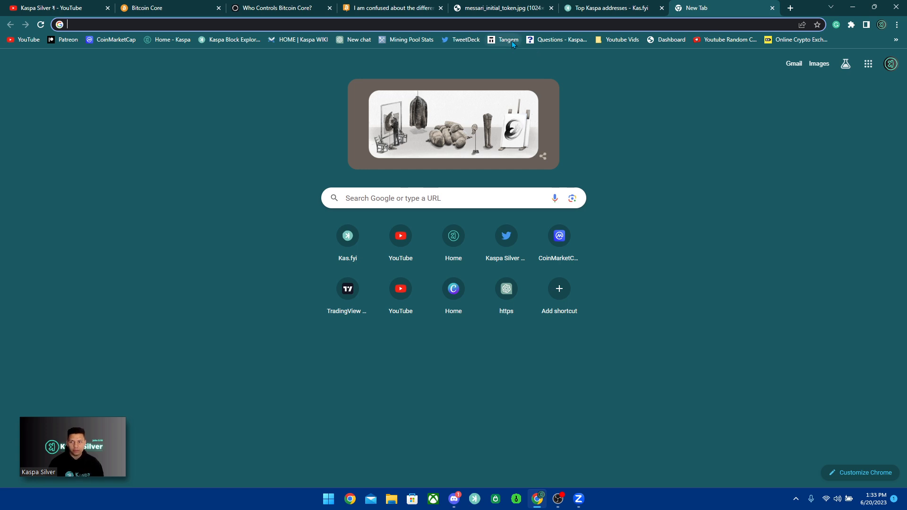
Browse the Tangem hardware wallet site down to Buy Tangem Wallet, then return to Kaspa Silver videos
{"action": "left_click", "coordinate": [508, 39]}
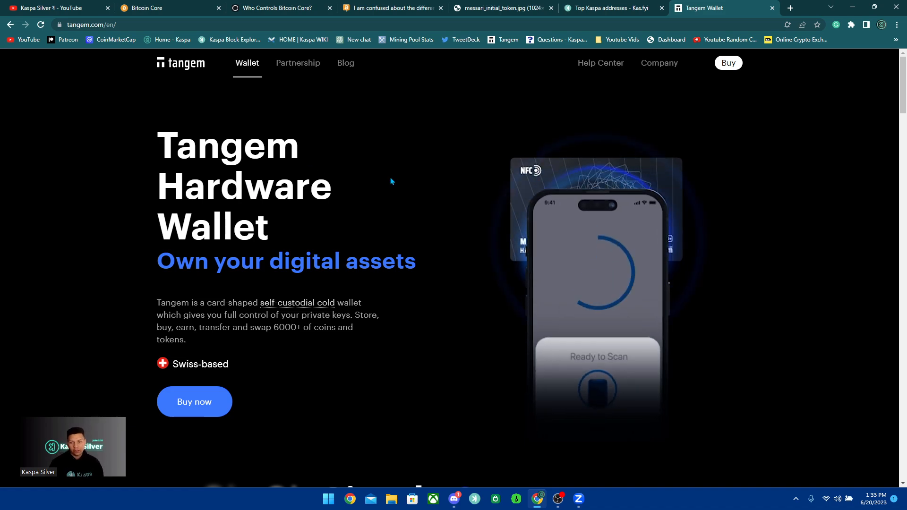
{"action": "scroll", "scroll_direction": "down", "scroll_amount": 3}
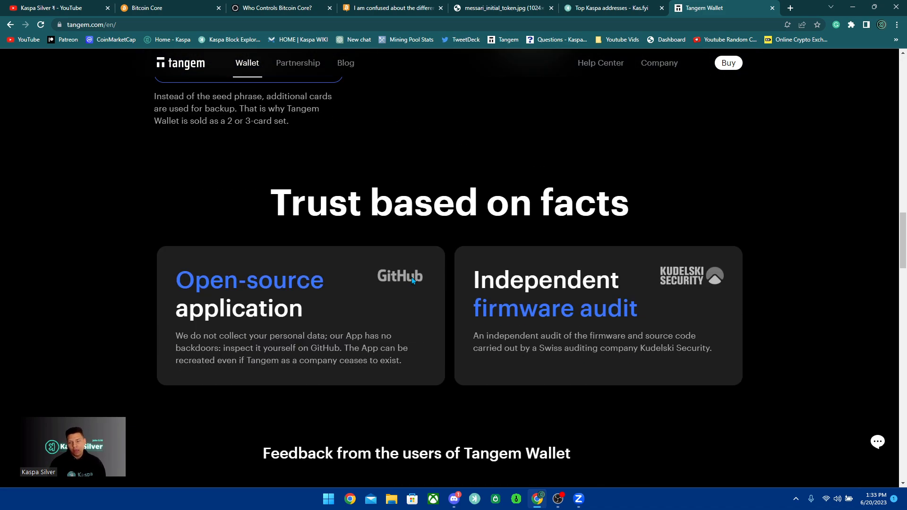
{"action": "scroll", "scroll_direction": "down", "scroll_amount": 3}
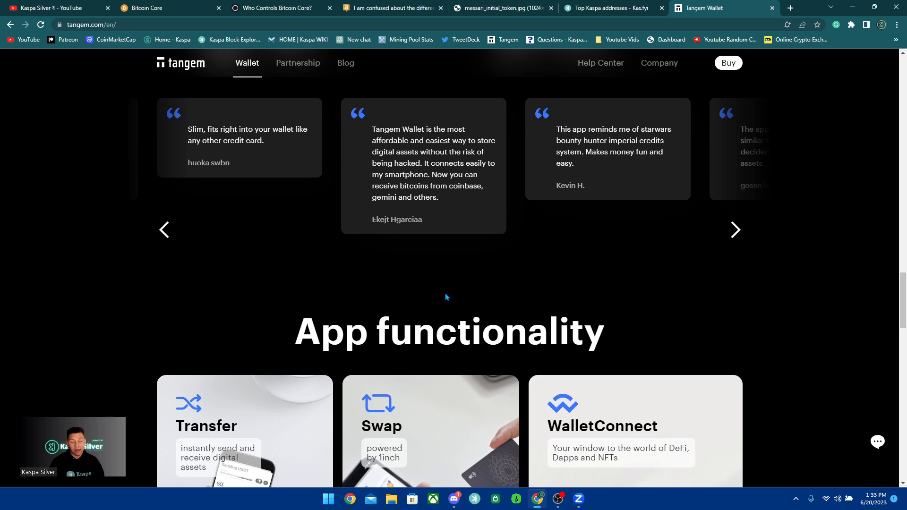
{"action": "scroll", "scroll_direction": "down", "scroll_amount": 3}
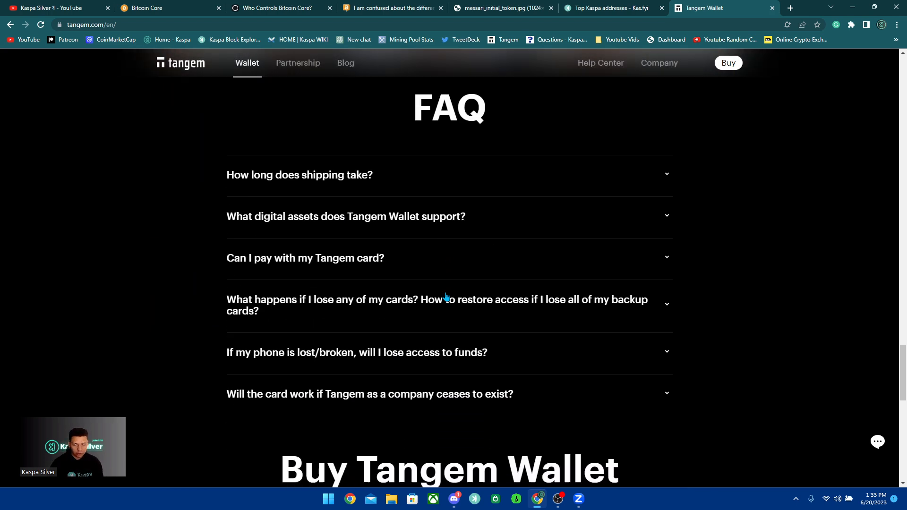
{"action": "scroll", "scroll_direction": "down", "scroll_amount": 3}
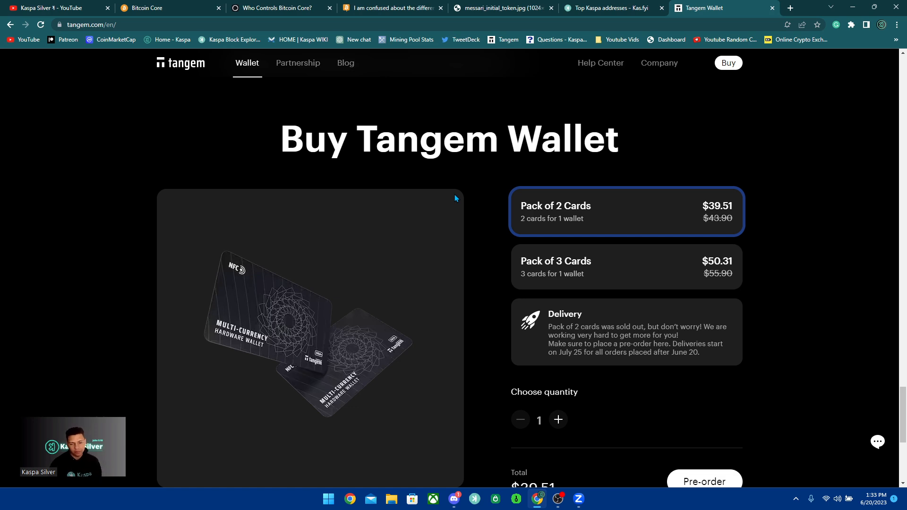
{"action": "mouse_move", "coordinate": [176, 143]}
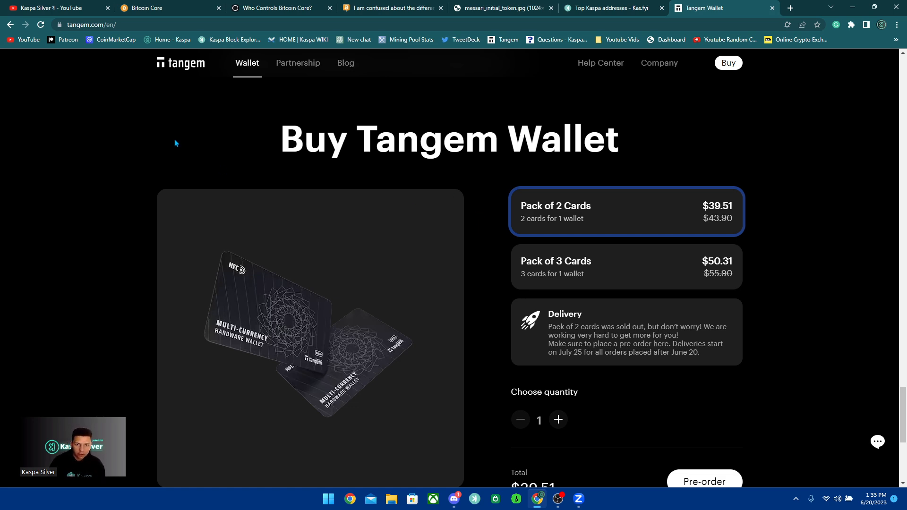
{"action": "left_click", "coordinate": [52, 8]}
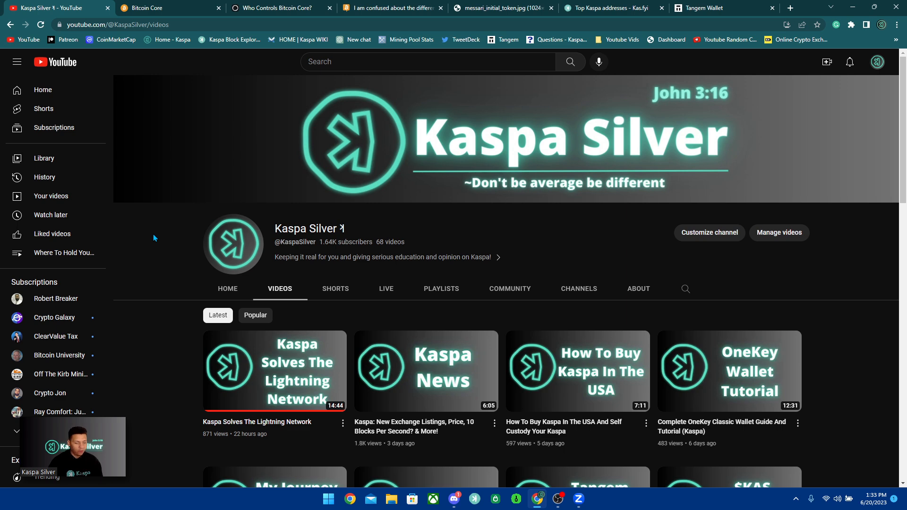